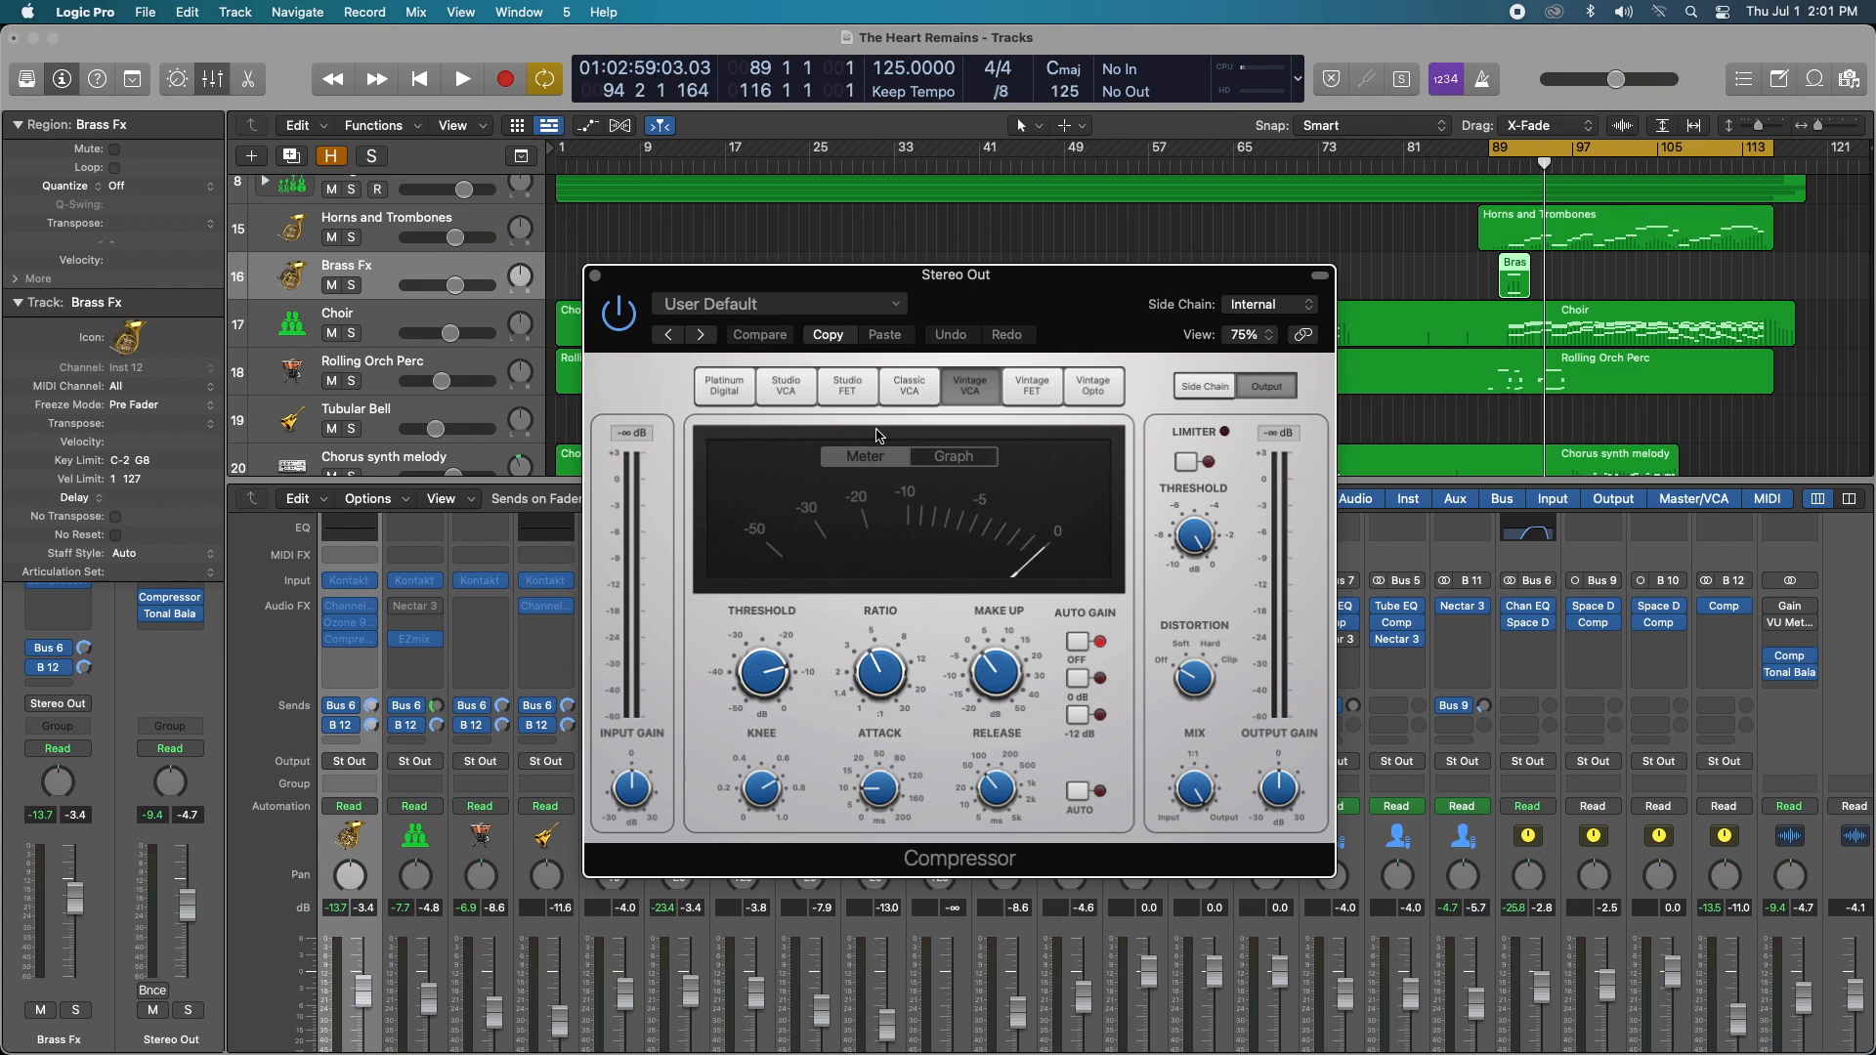
Step: Select the Vintage VCA model in the Stereo Out Compressor plug-in
left_click(1407, 479)
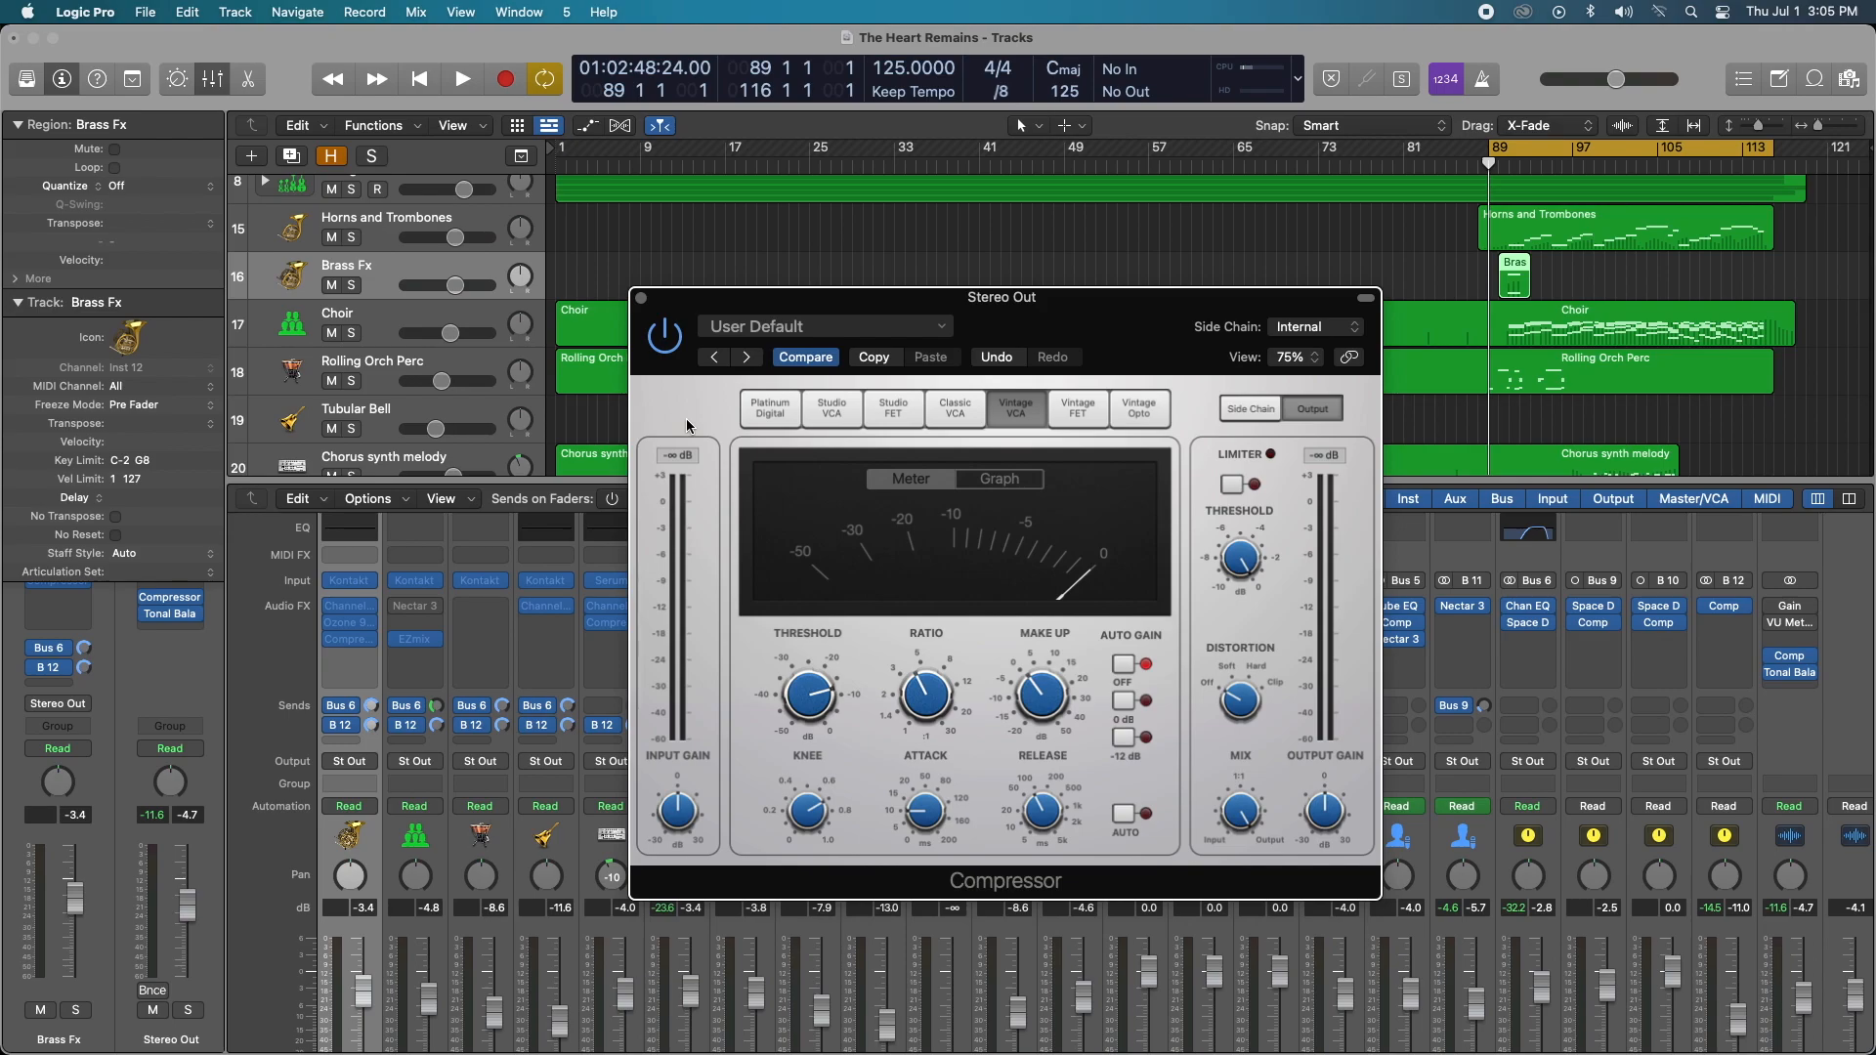
left_click(461, 79)
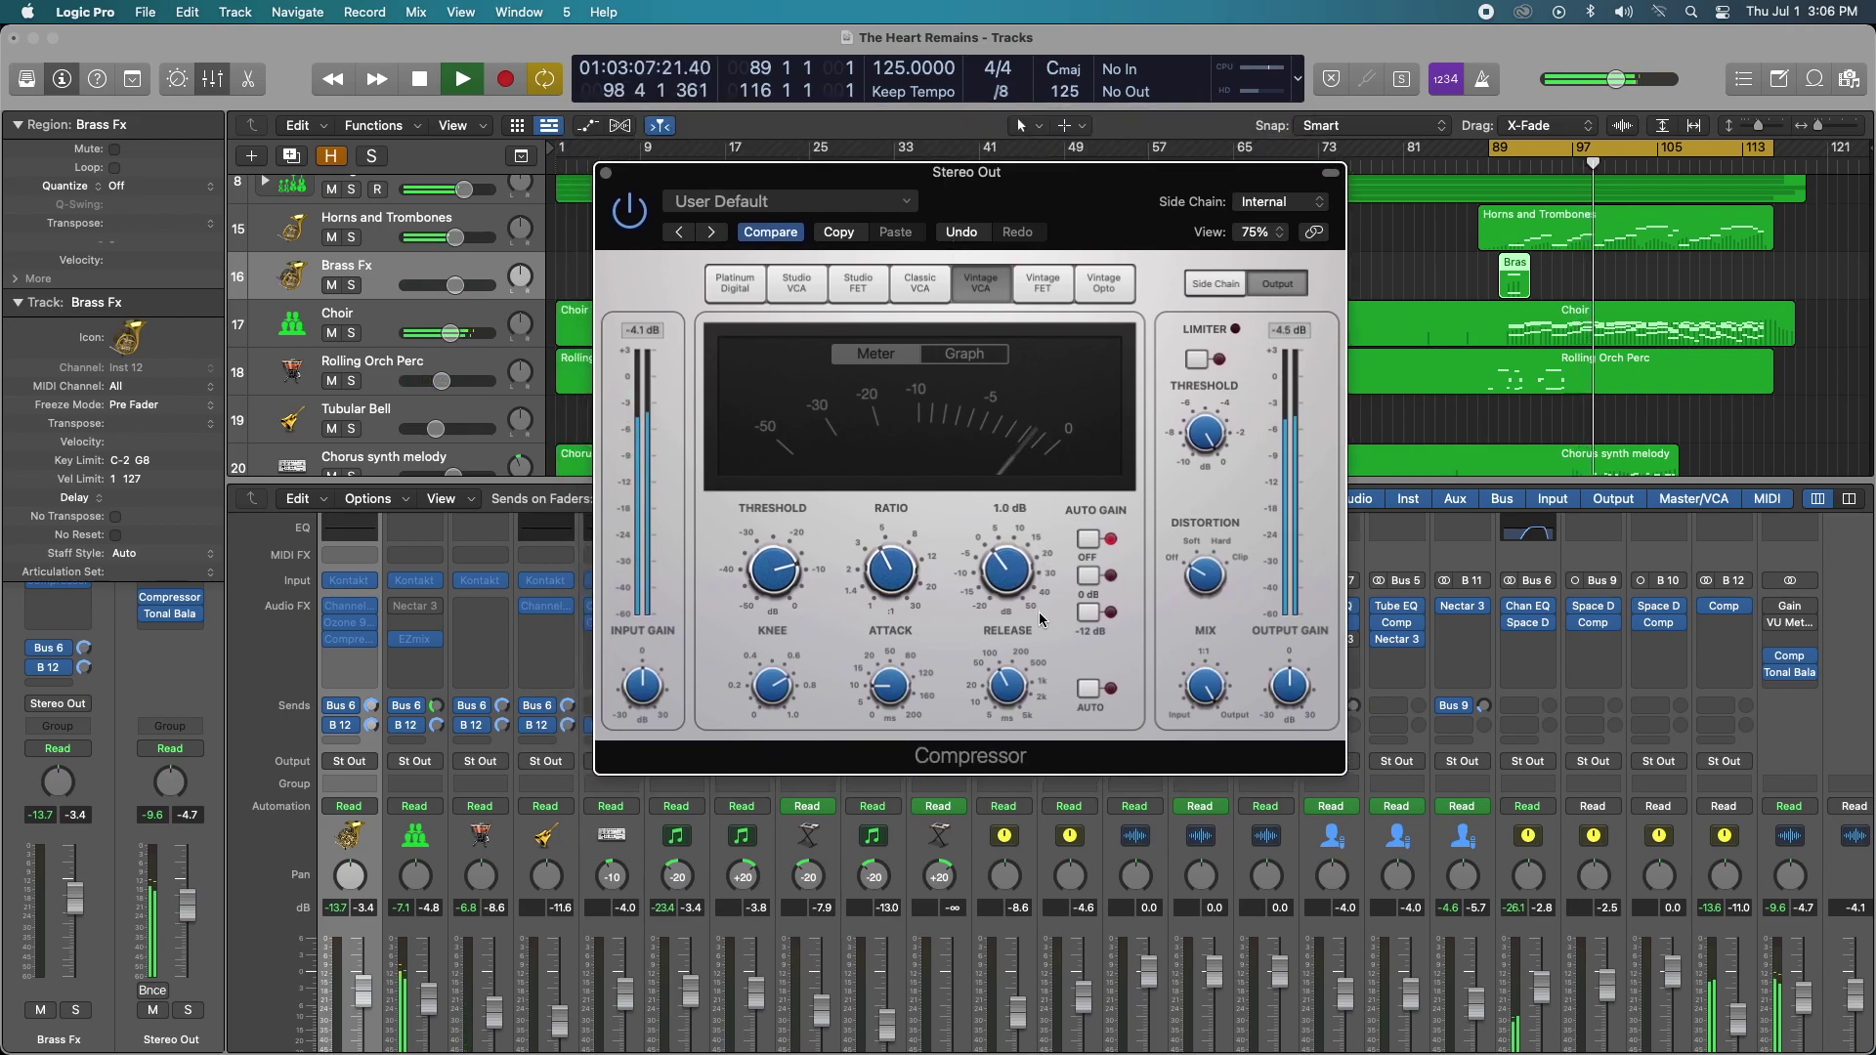
left_click(460, 80)
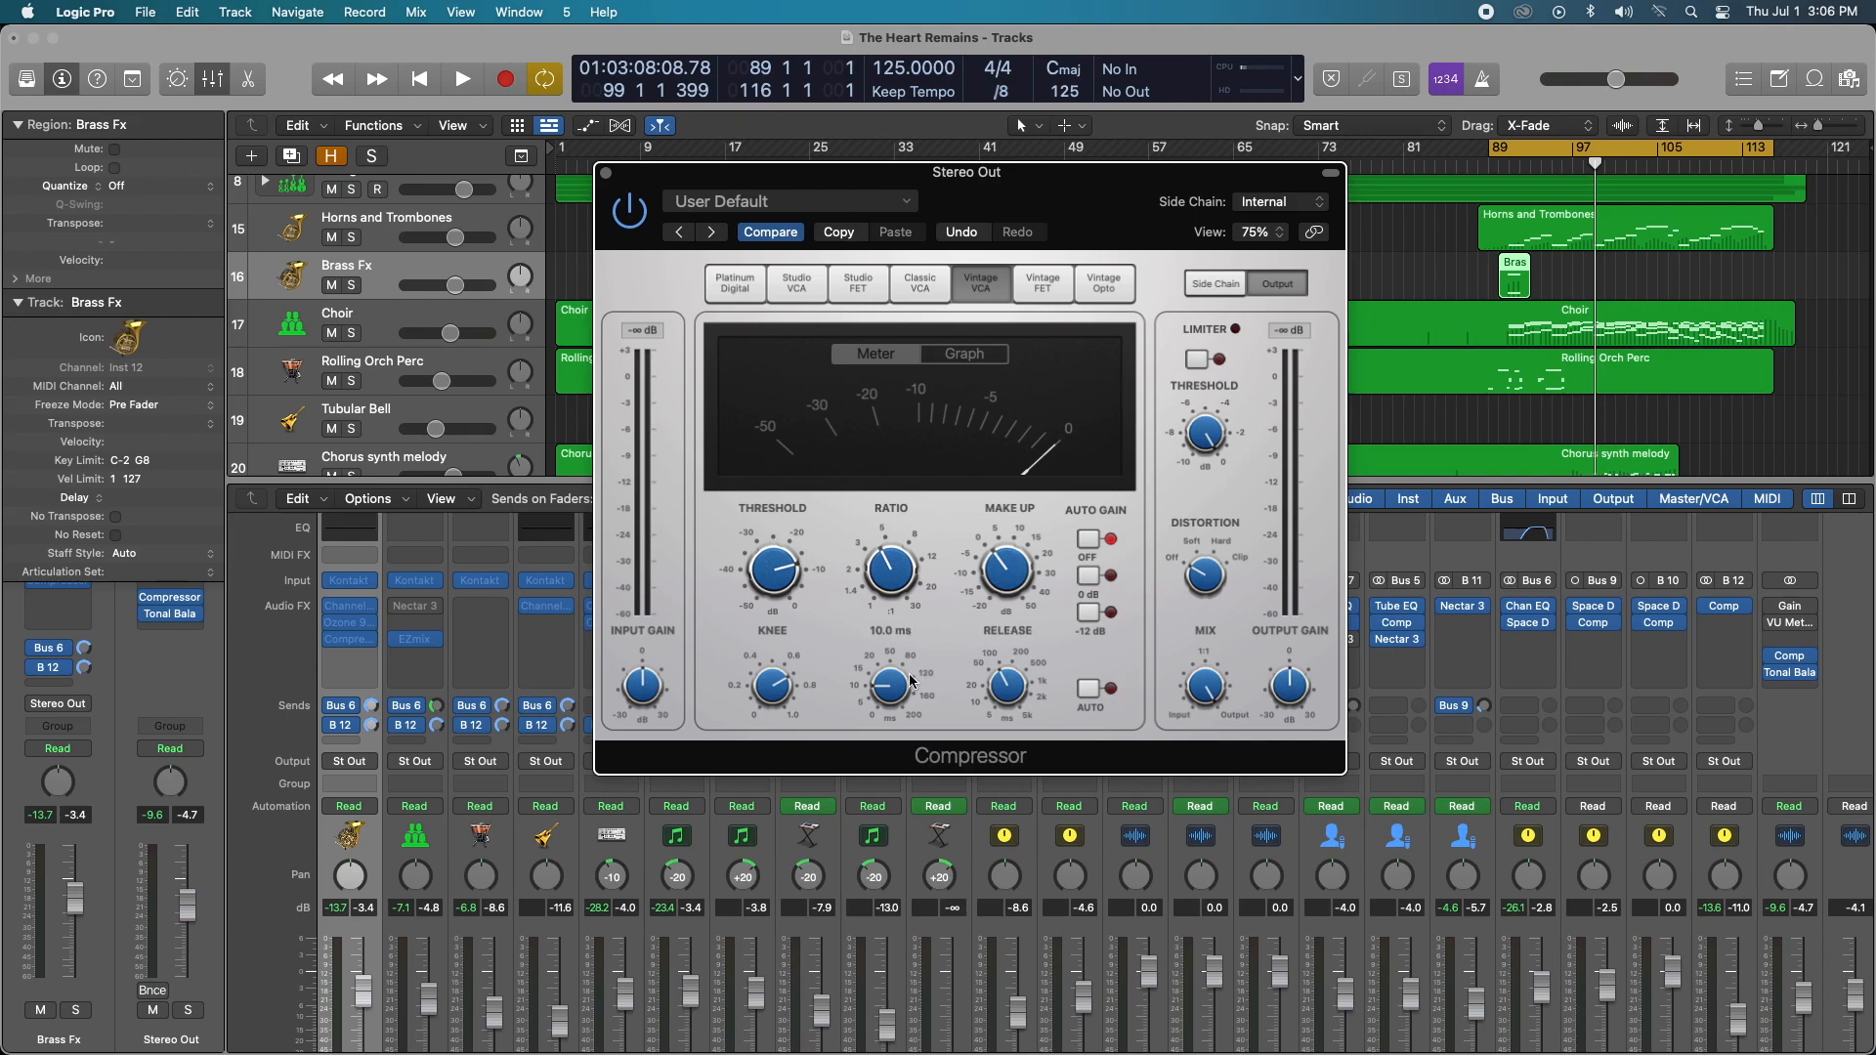
mouse_move(895, 685)
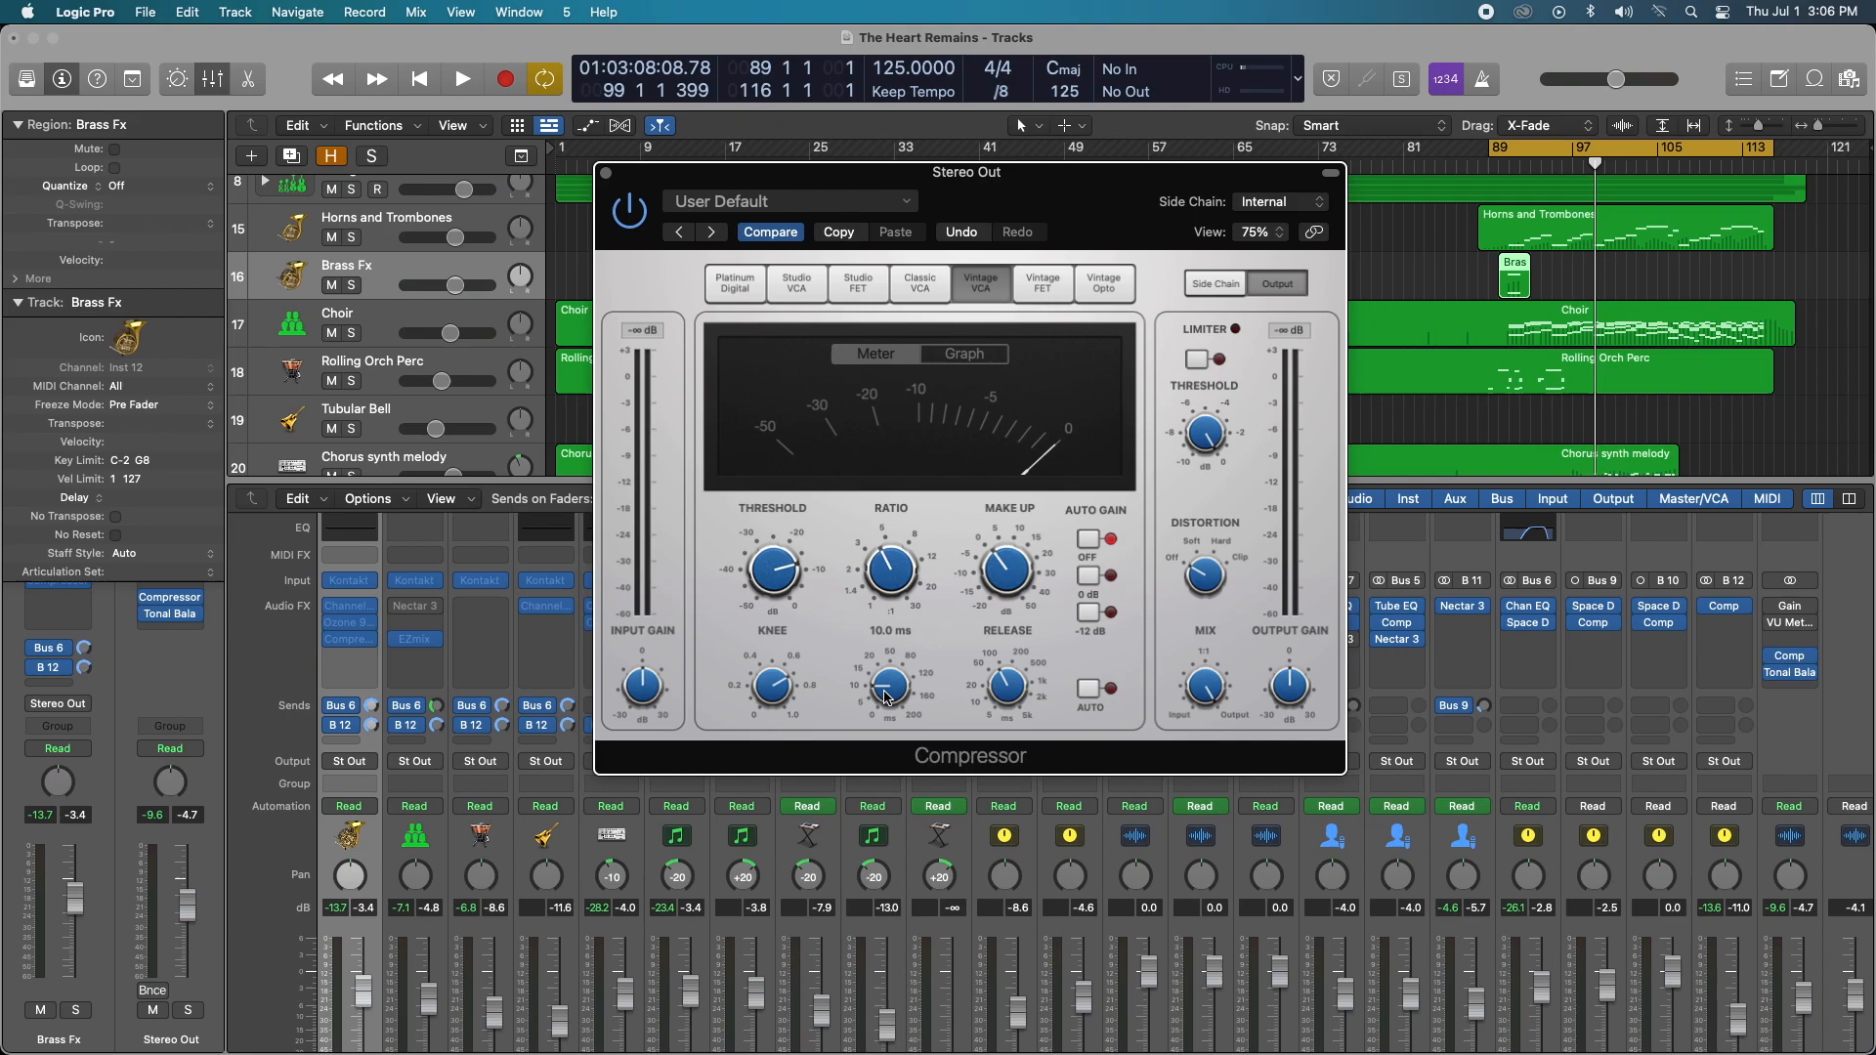
Step: Resume playback and sweep the Attack knob between 0 and 17.5 ms, settling near 11 ms
left_click(461, 79)
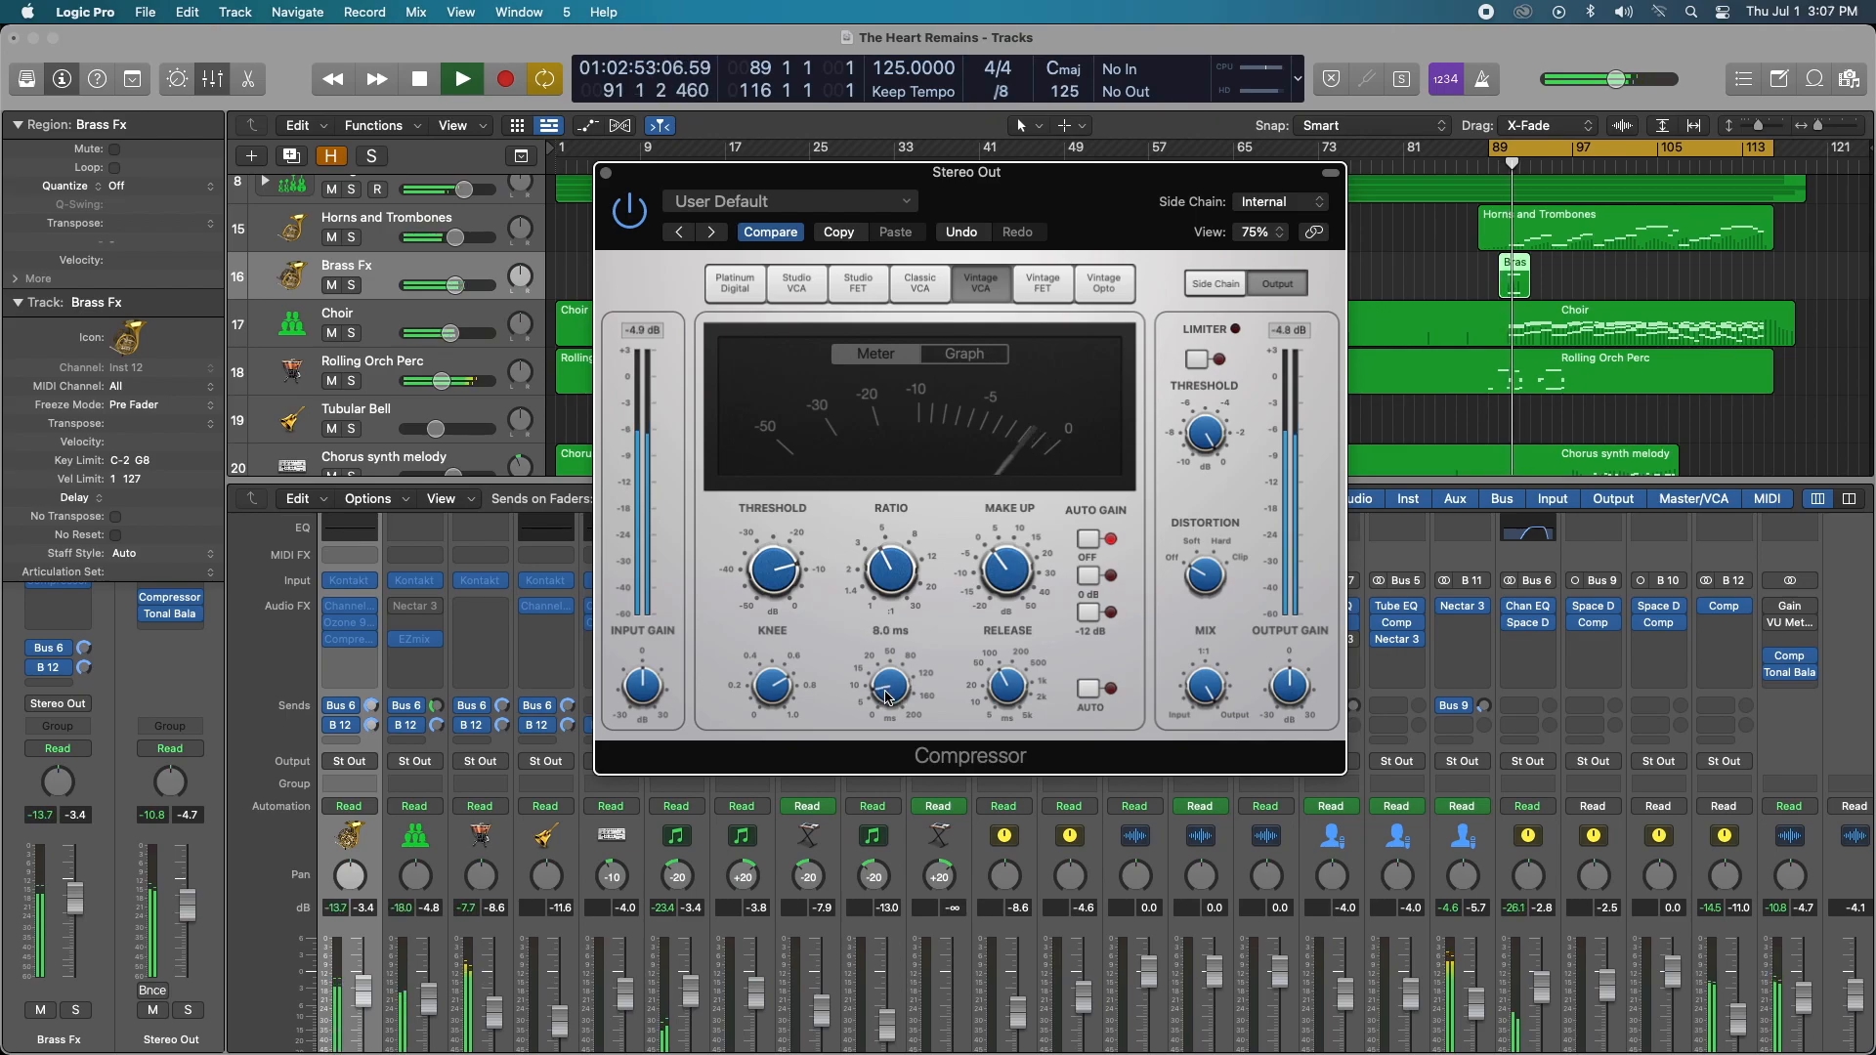
left_click_drag(888, 684, 895, 721)
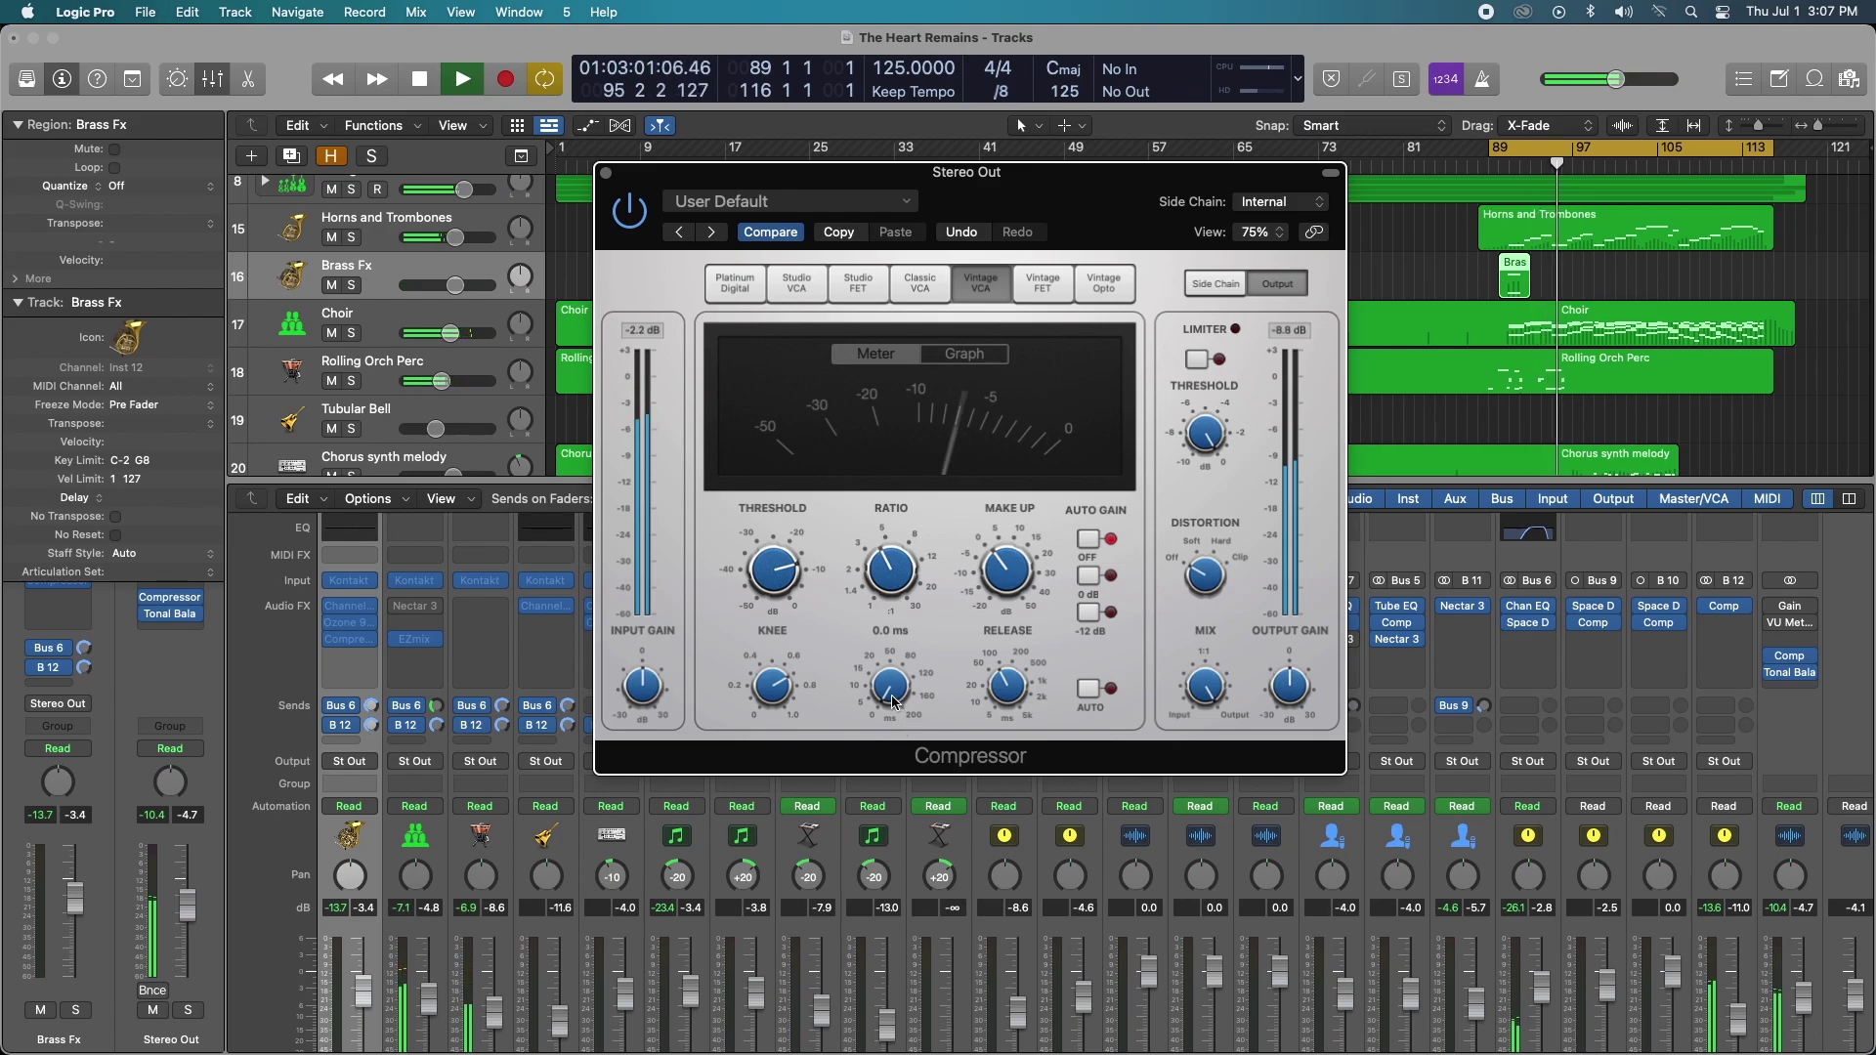
left_click_drag(888, 686, 889, 664)
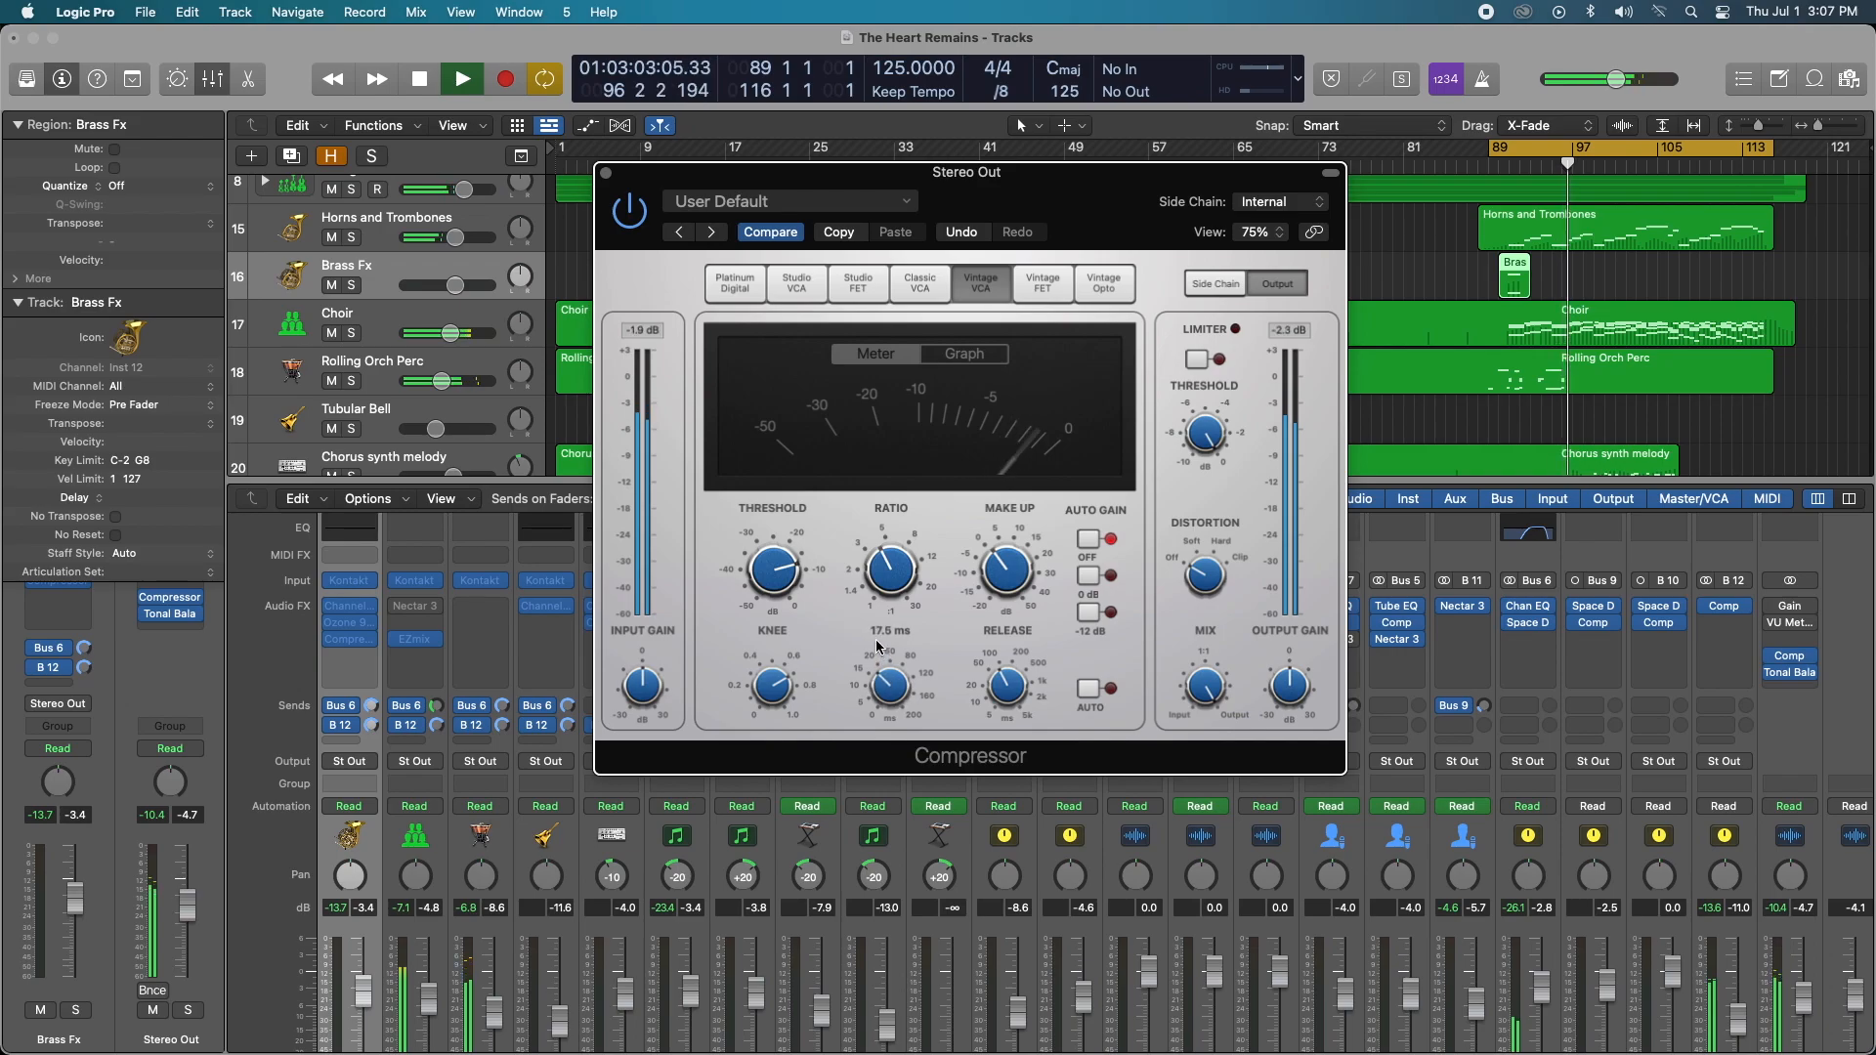
left_click_drag(890, 569, 890, 550)
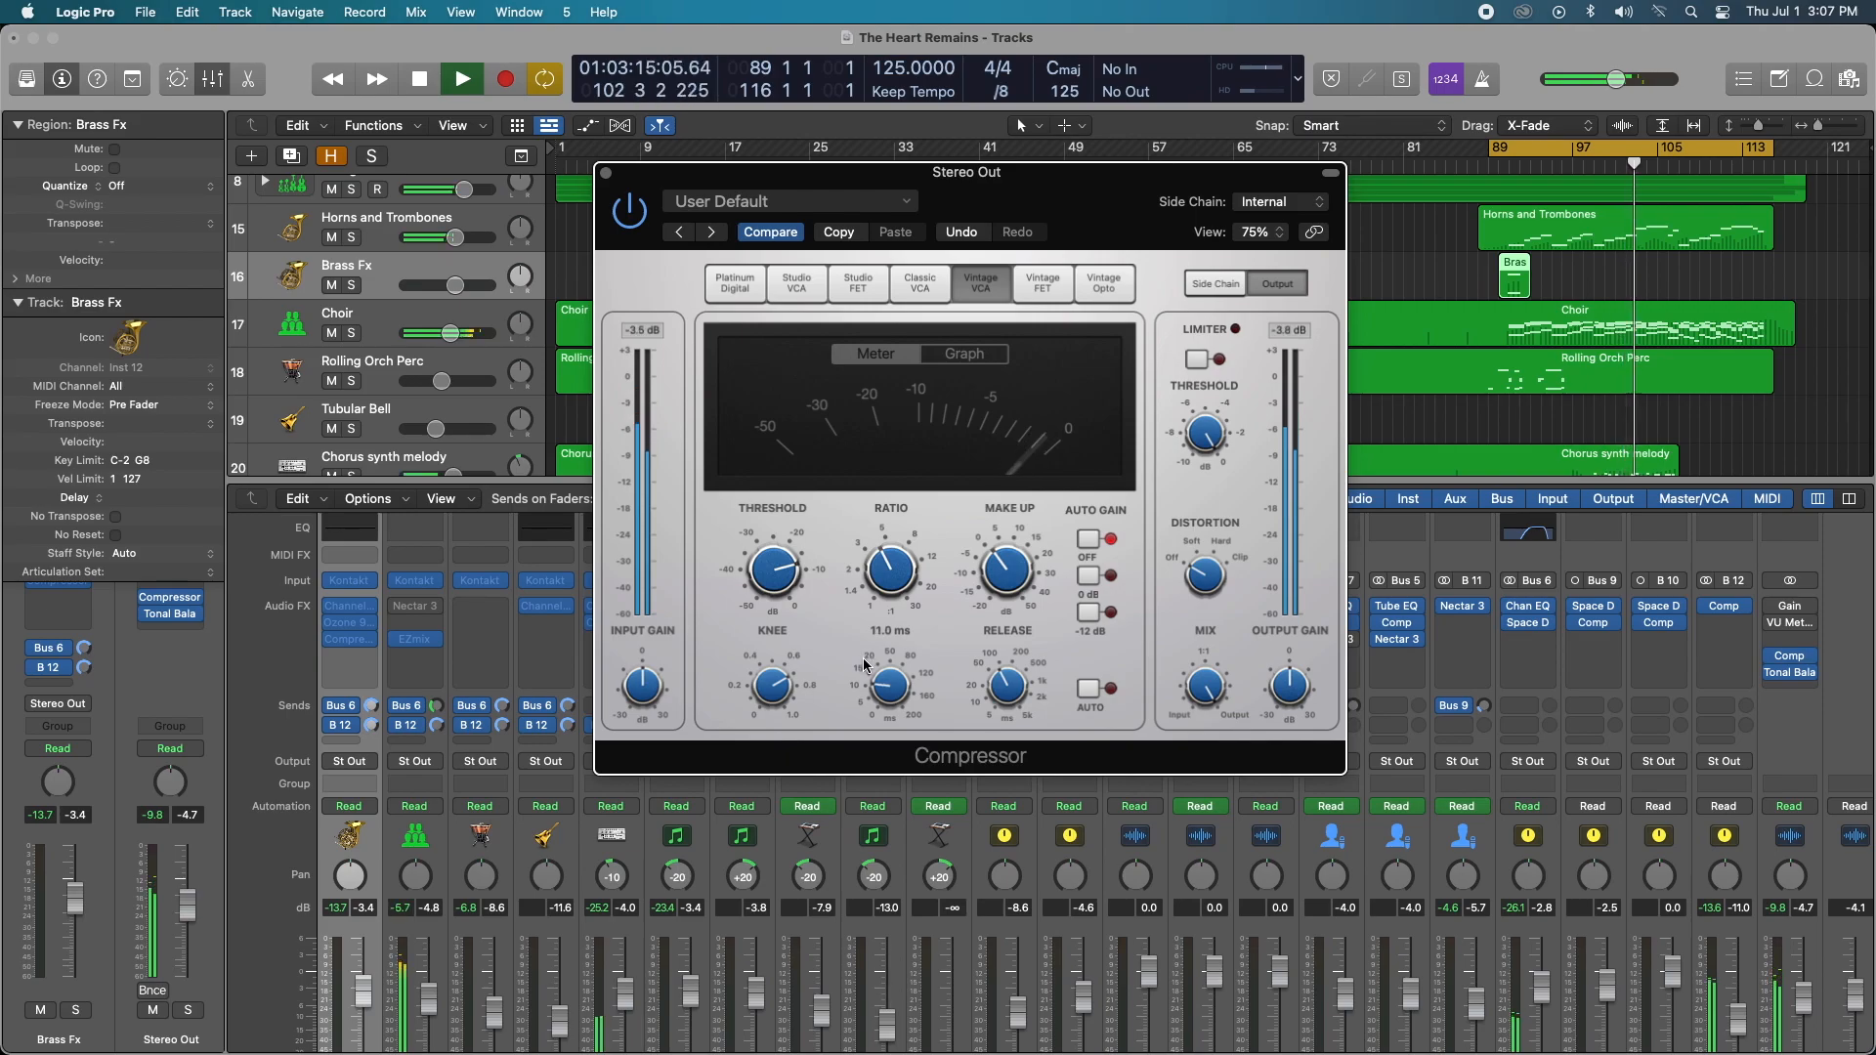
left_click_drag(888, 683, 888, 671)
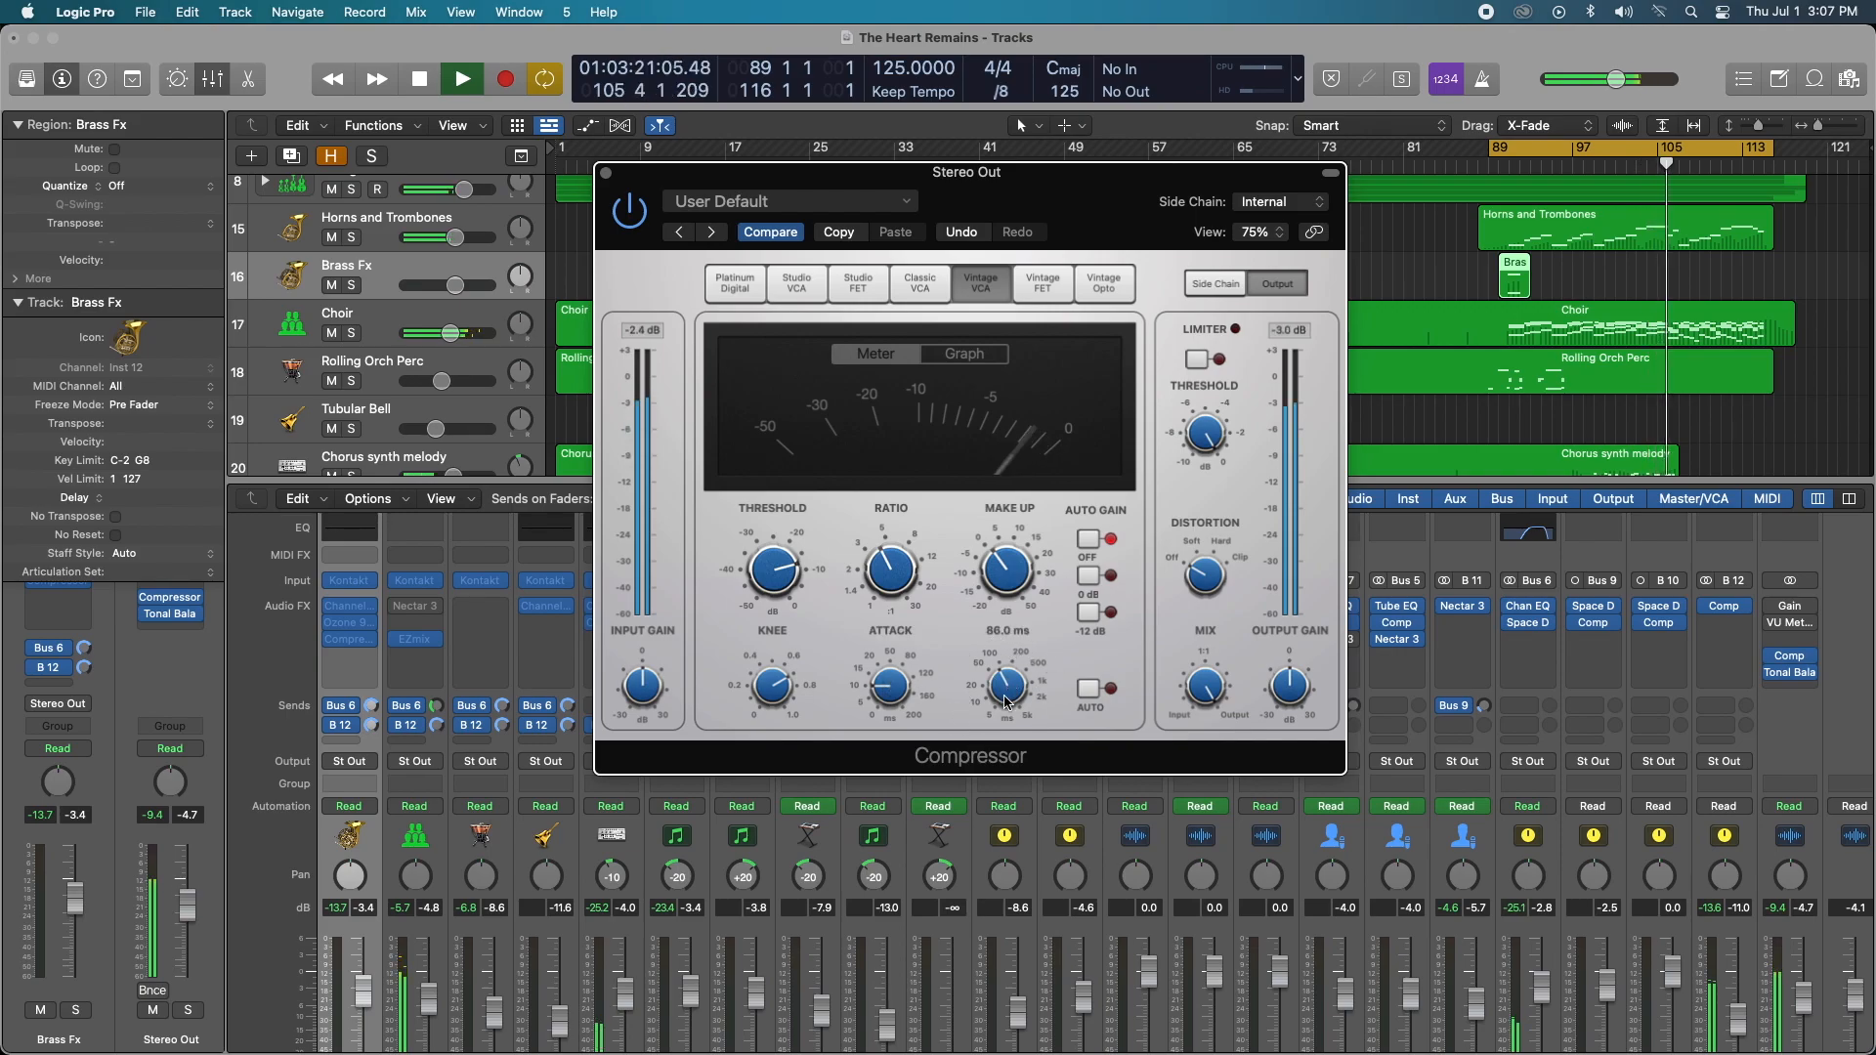
Step: Try 86 ms on the Release knob, then settle it at 64 ms
left_click_drag(1006, 683, 1006, 646)
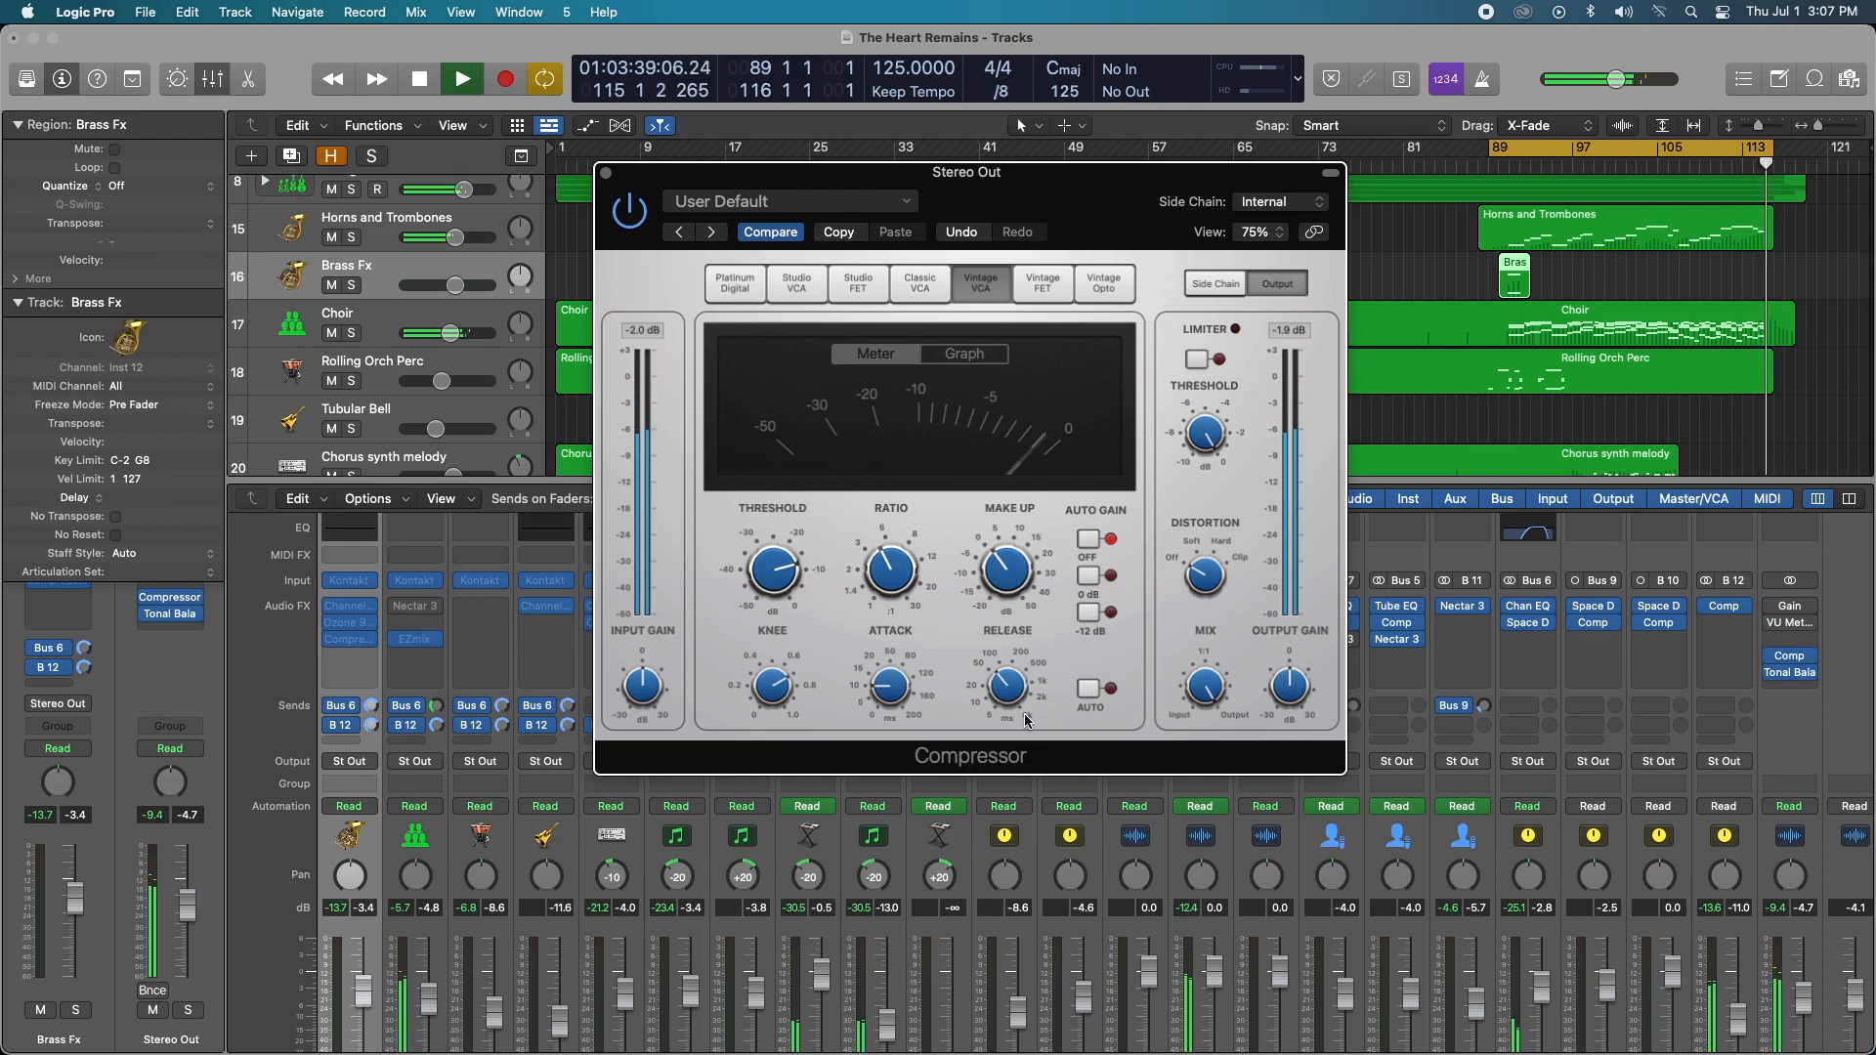
left_click_drag(1005, 684, 1011, 670)
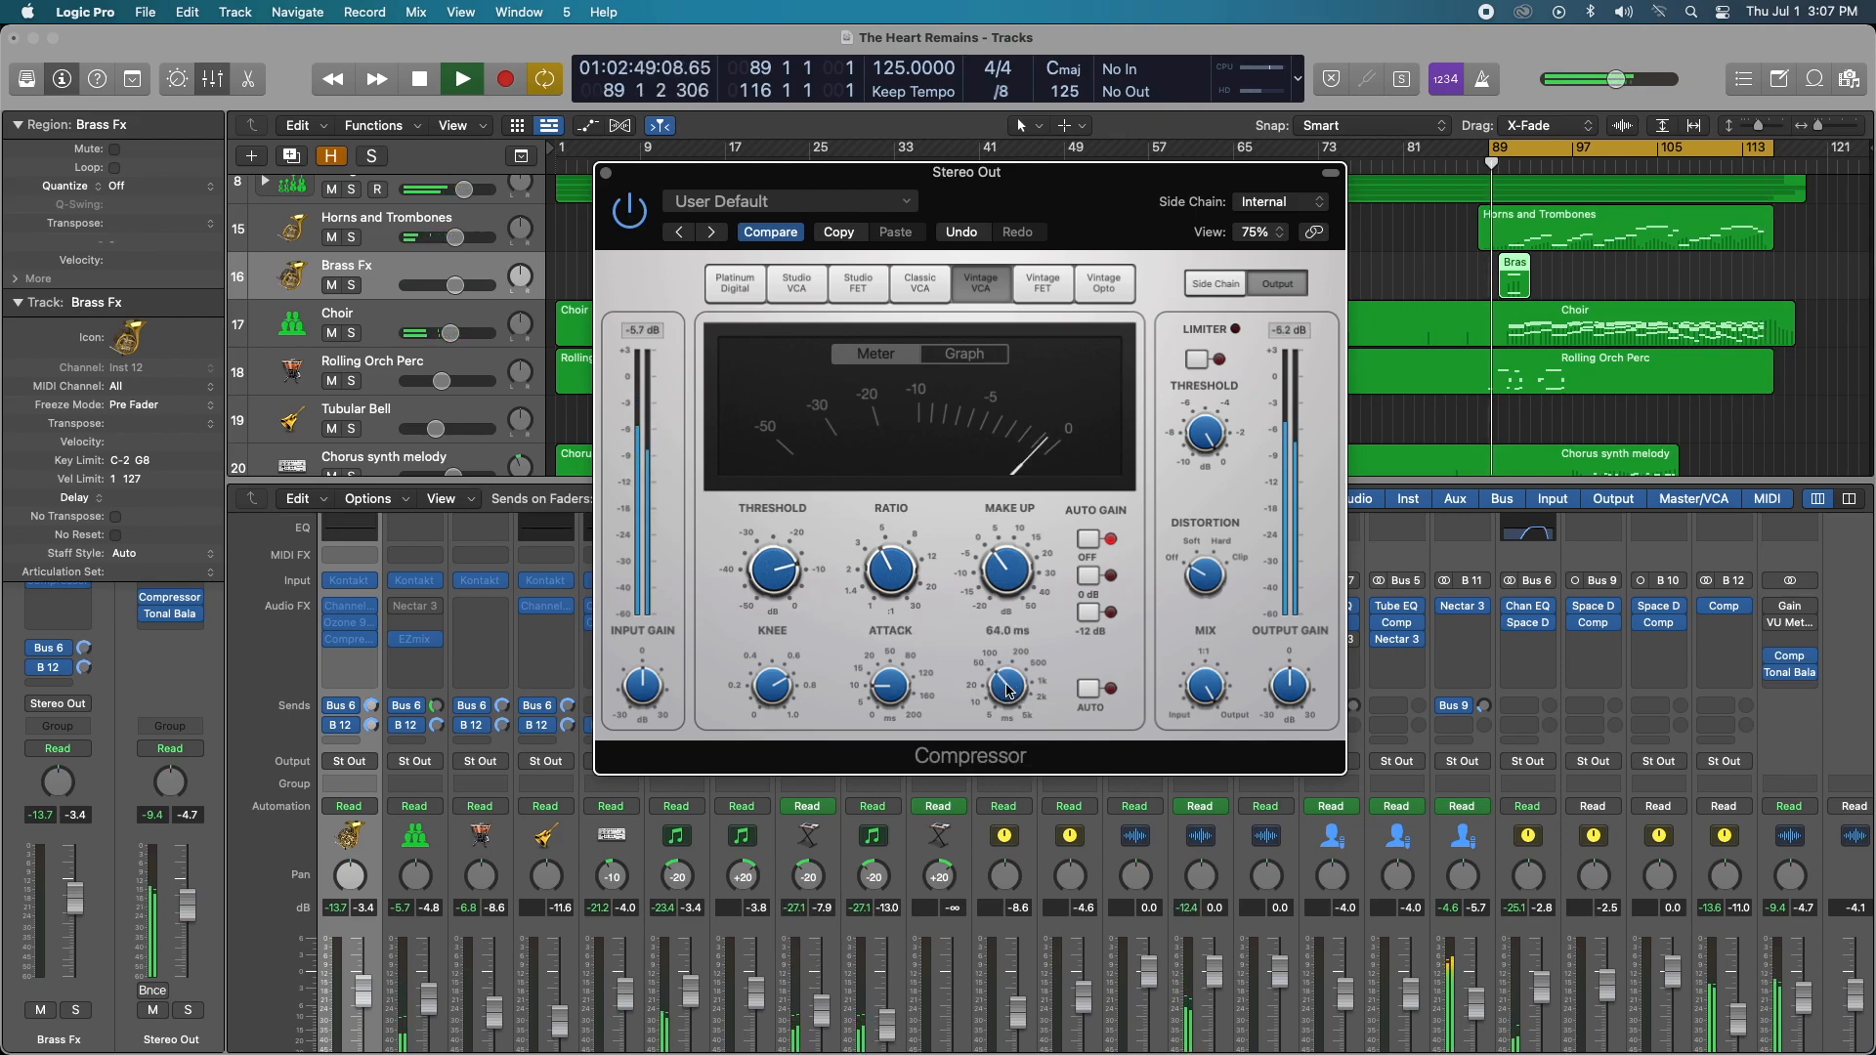
left_click_drag(1006, 686, 1014, 676)
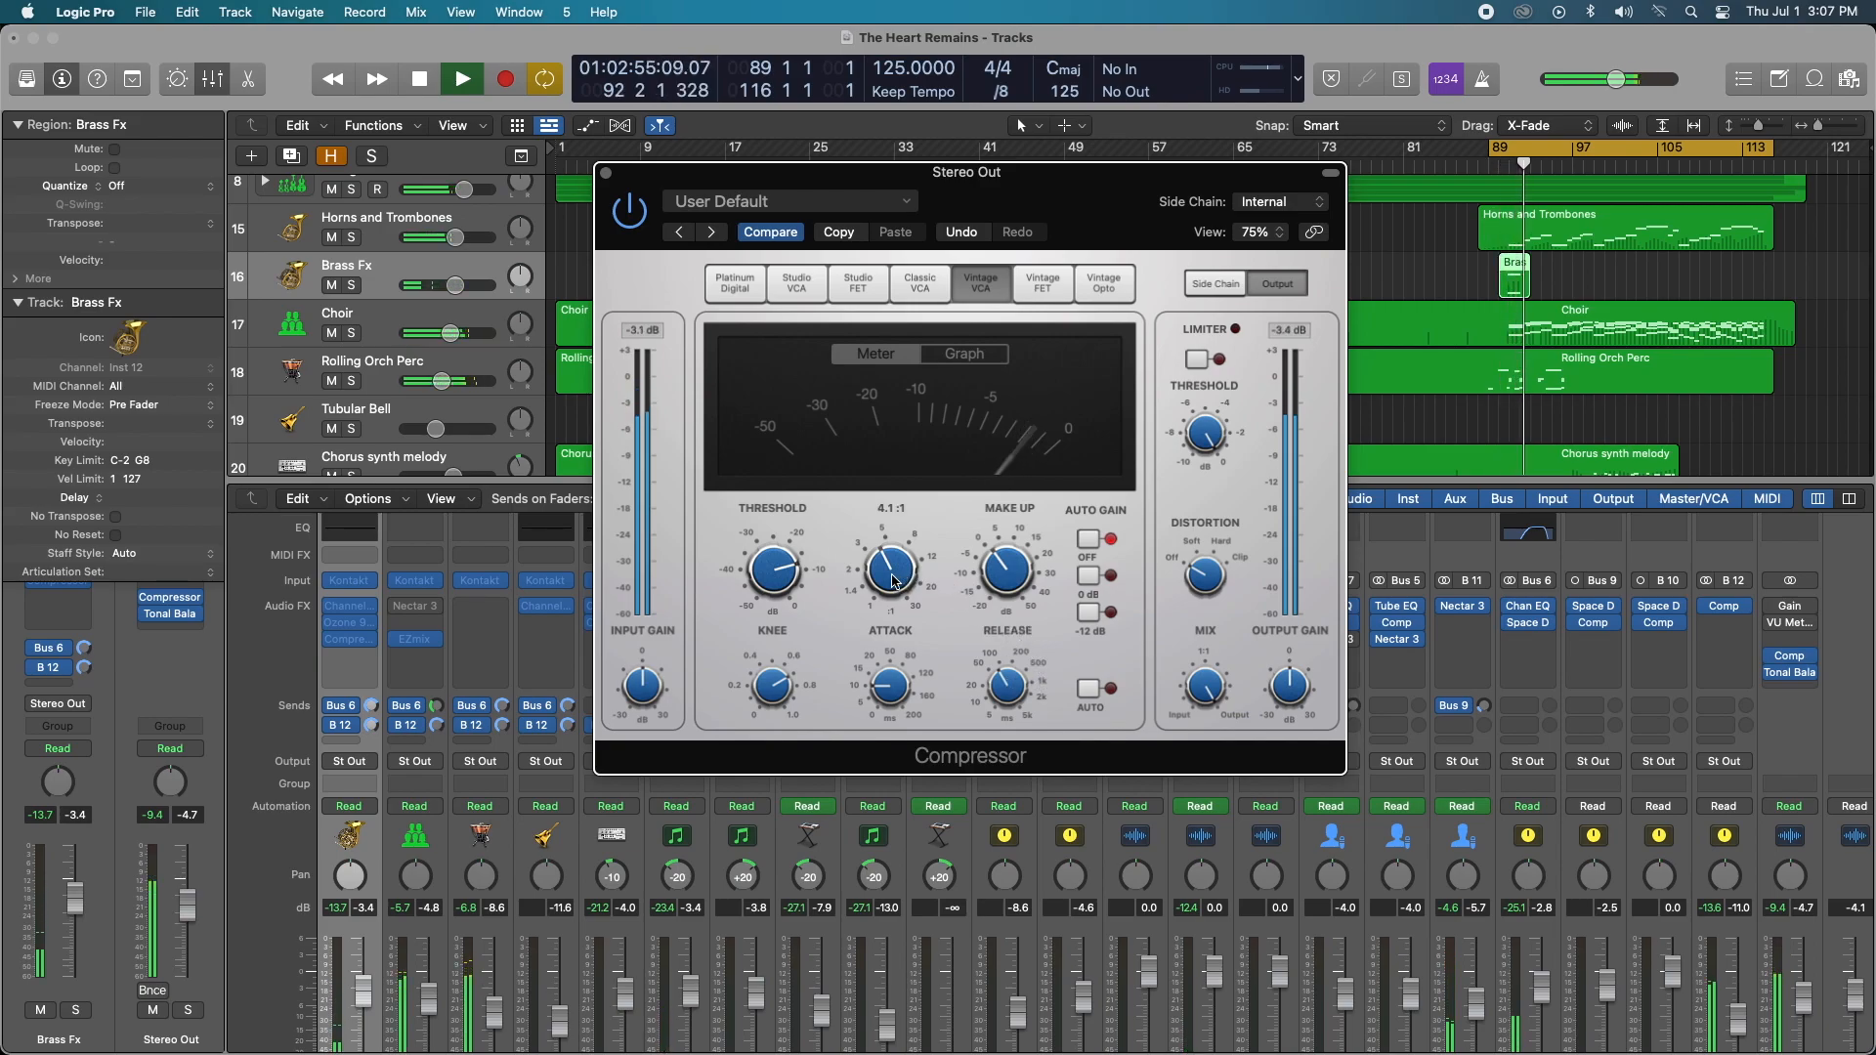
Step: Sweep the threshold from -36 to -17 dB, fine-tune to -15.5 dB, and resume playback
left_click_drag(772, 569, 763, 572)
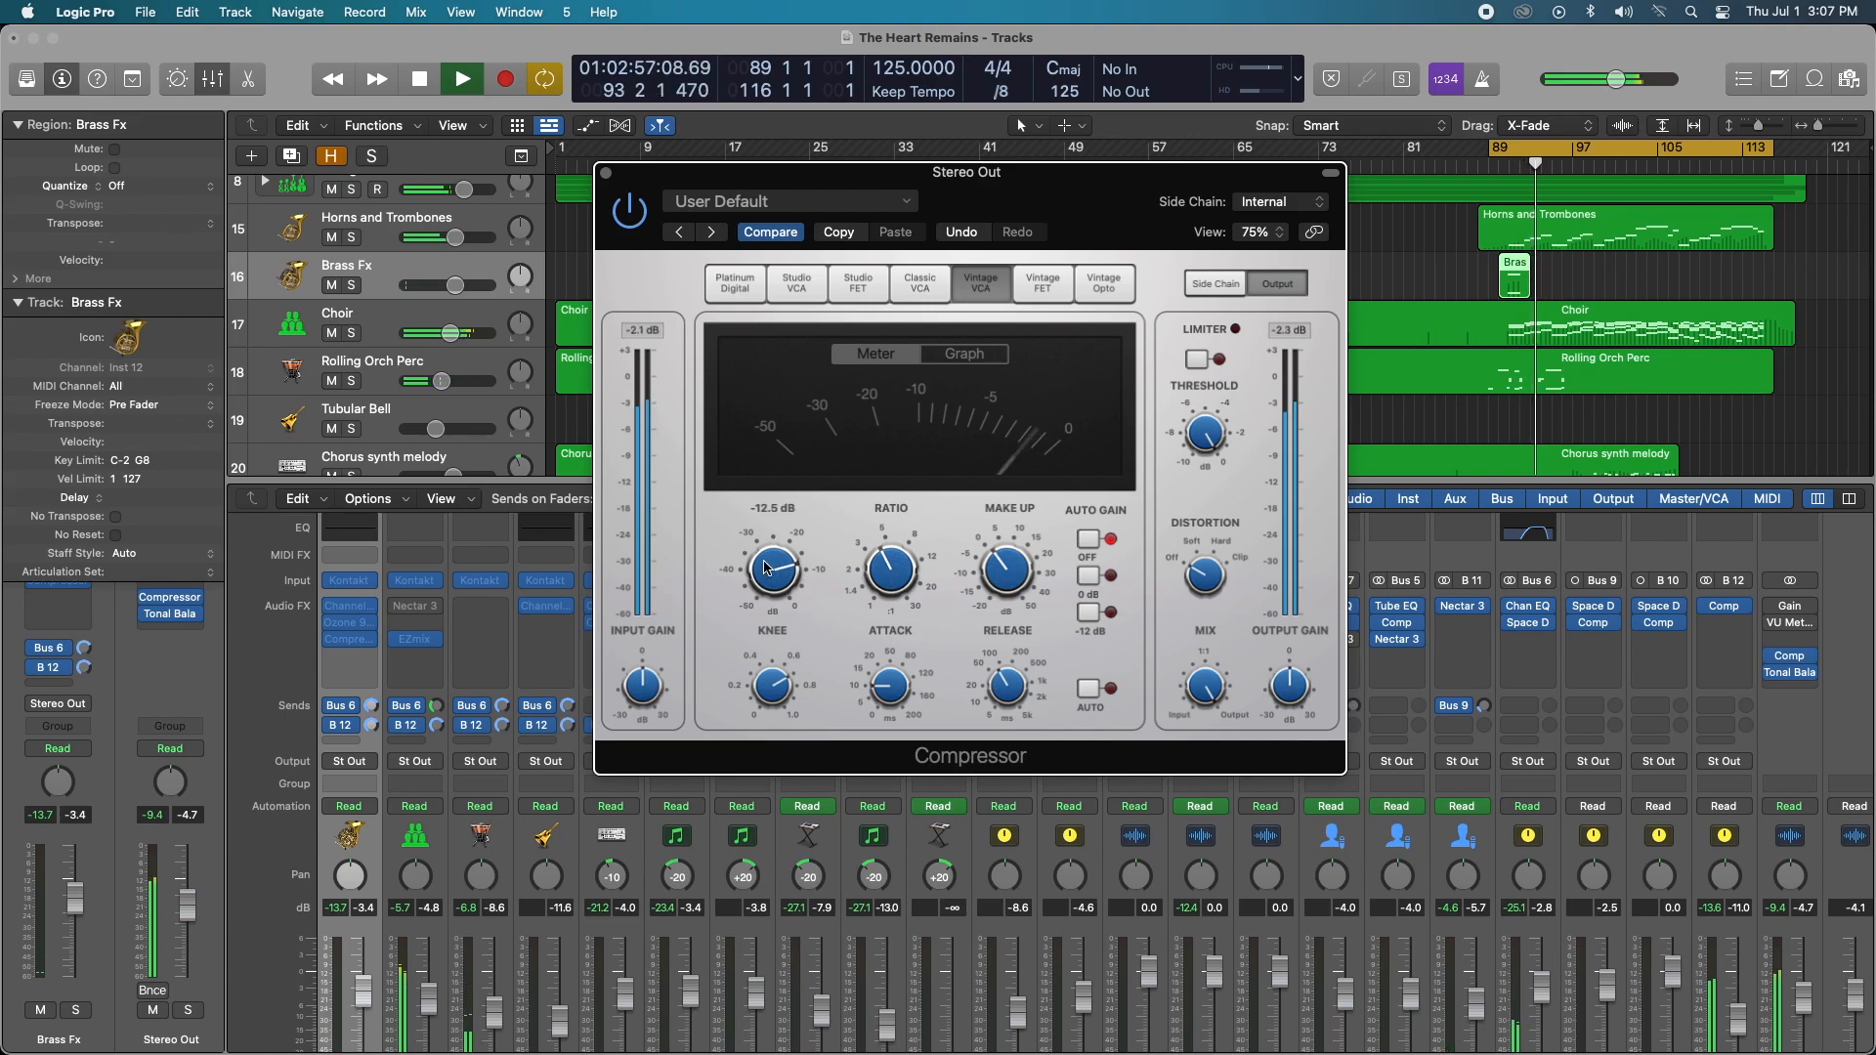
left_click_drag(773, 569, 773, 609)
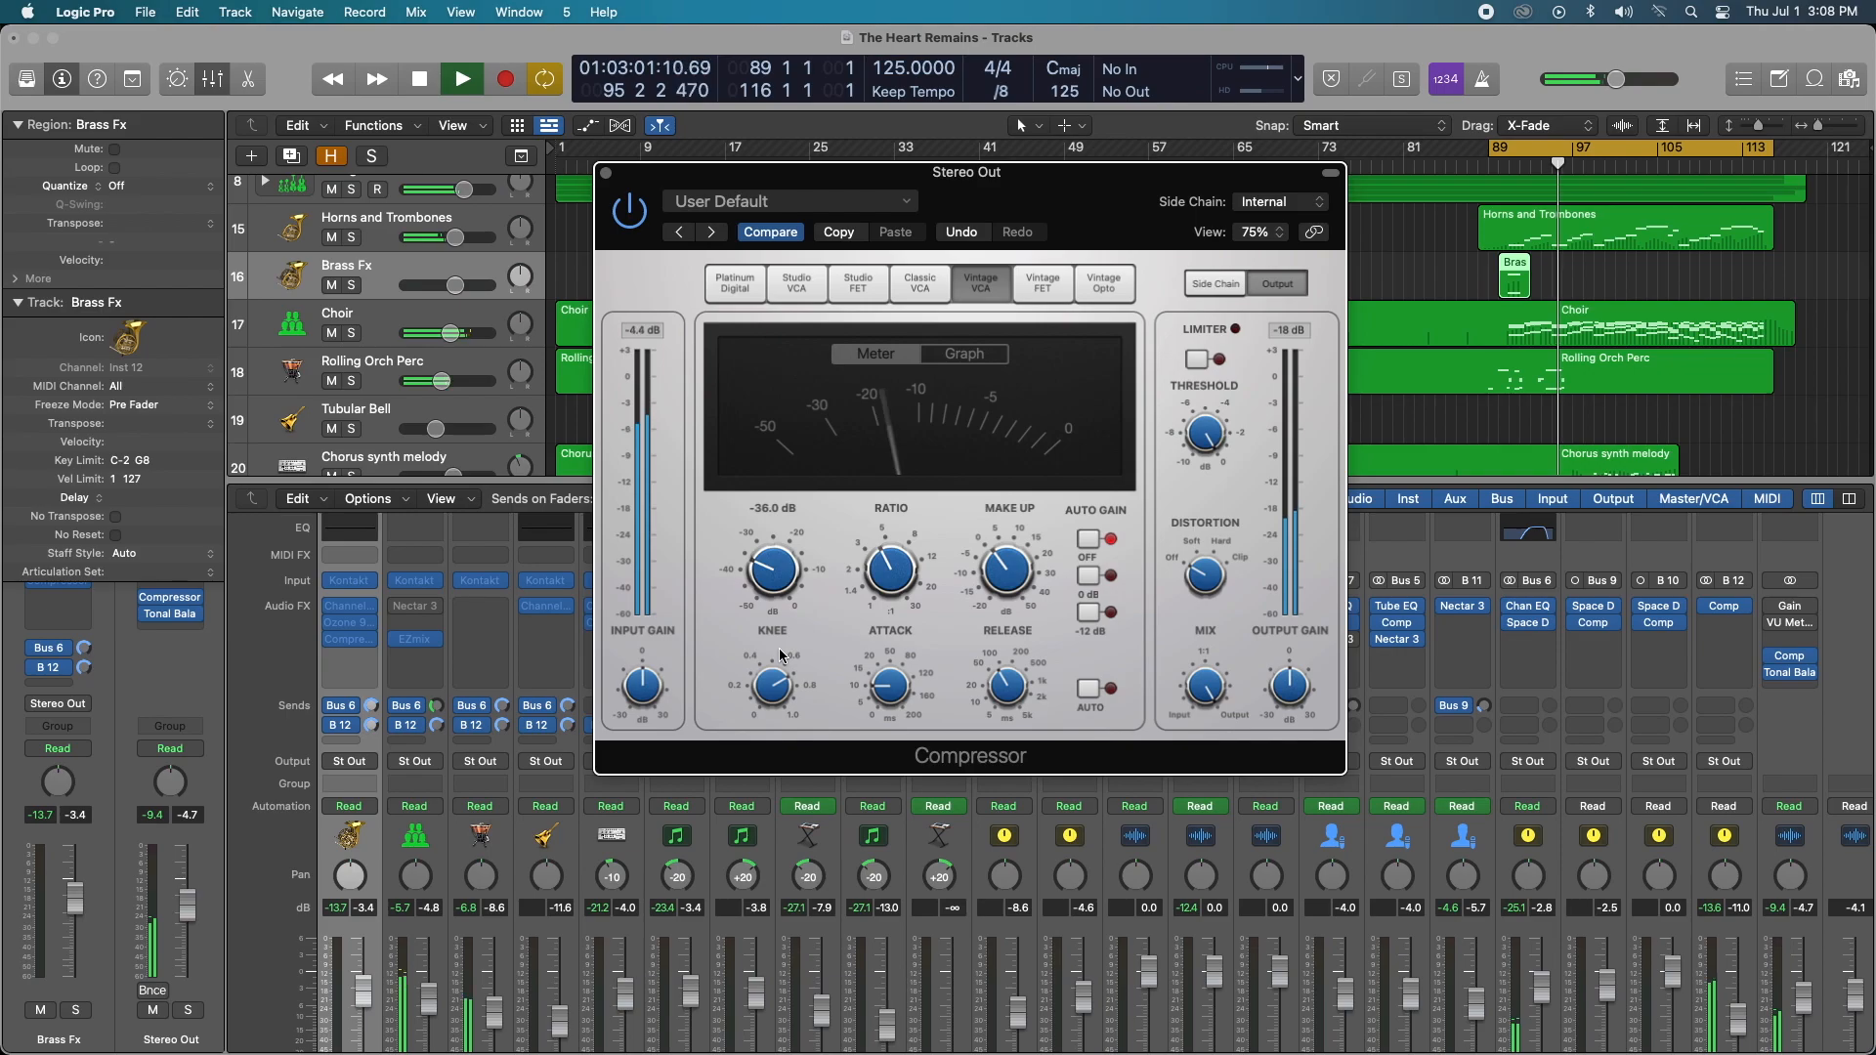
left_click_drag(772, 569, 783, 550)
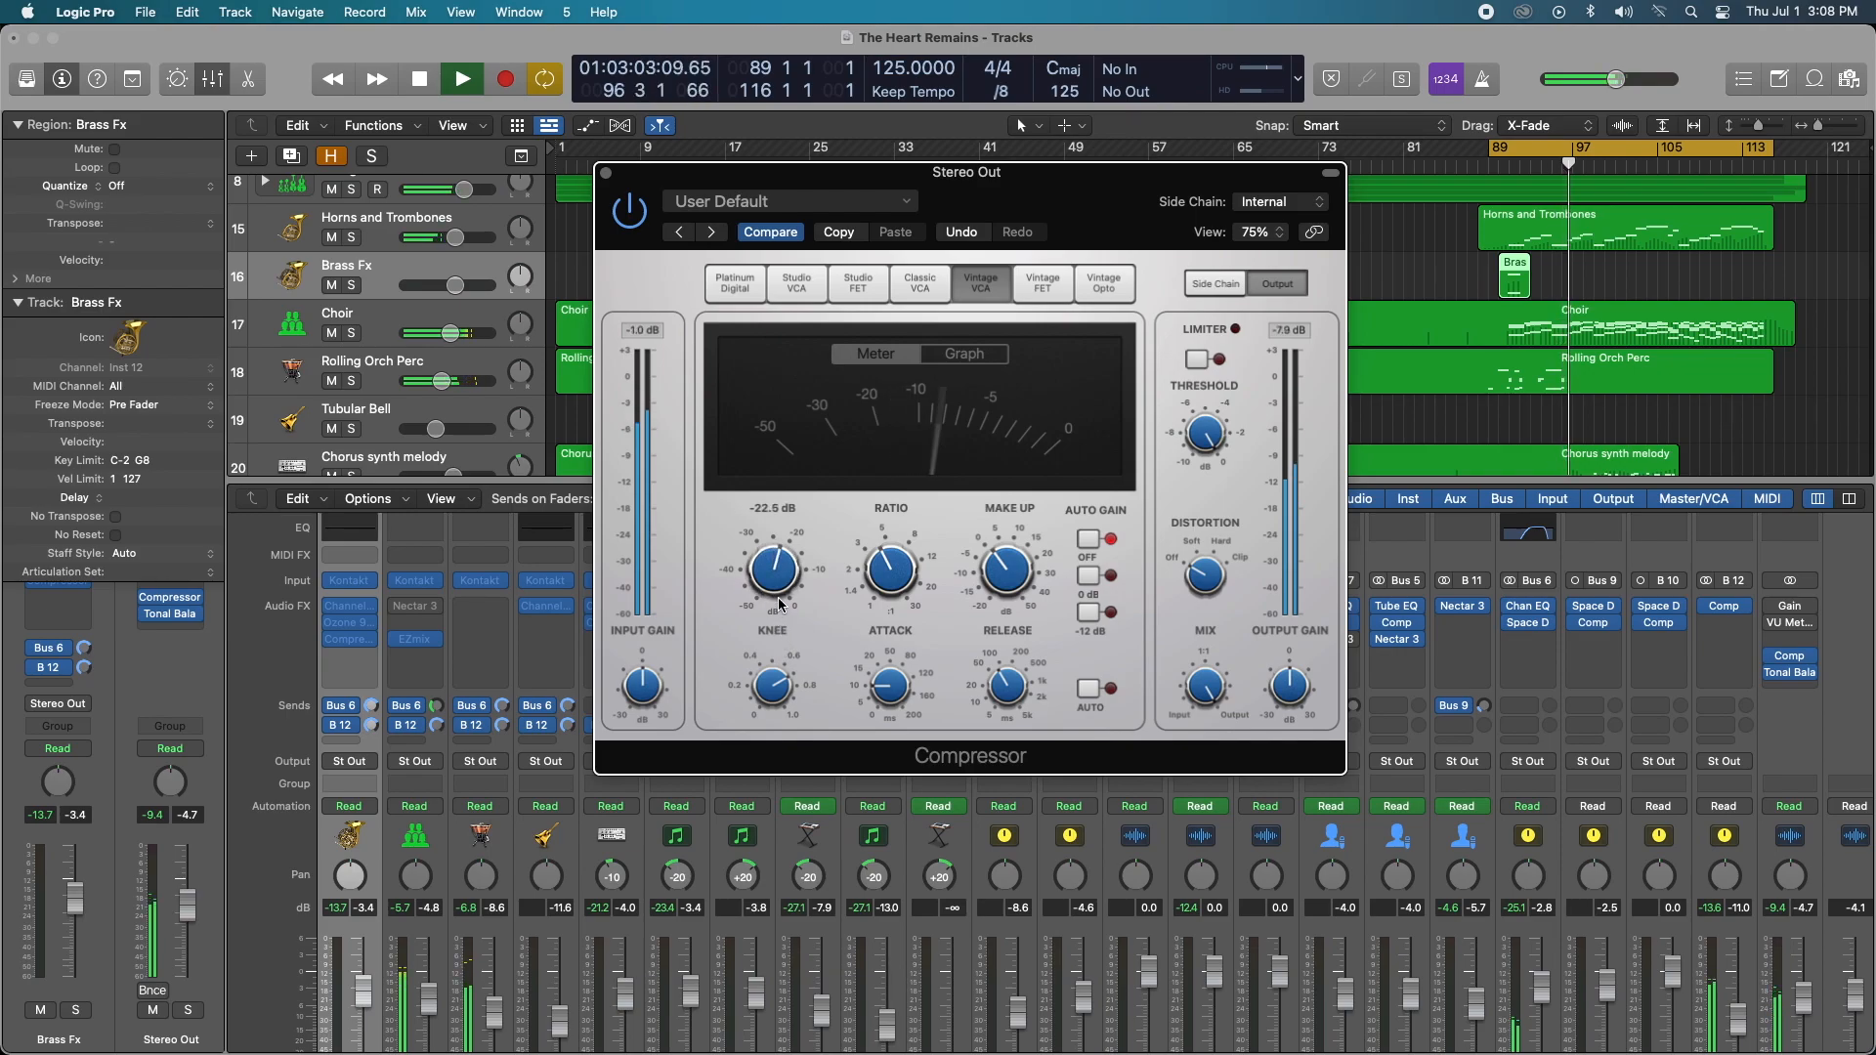
left_click_drag(774, 570, 773, 586)
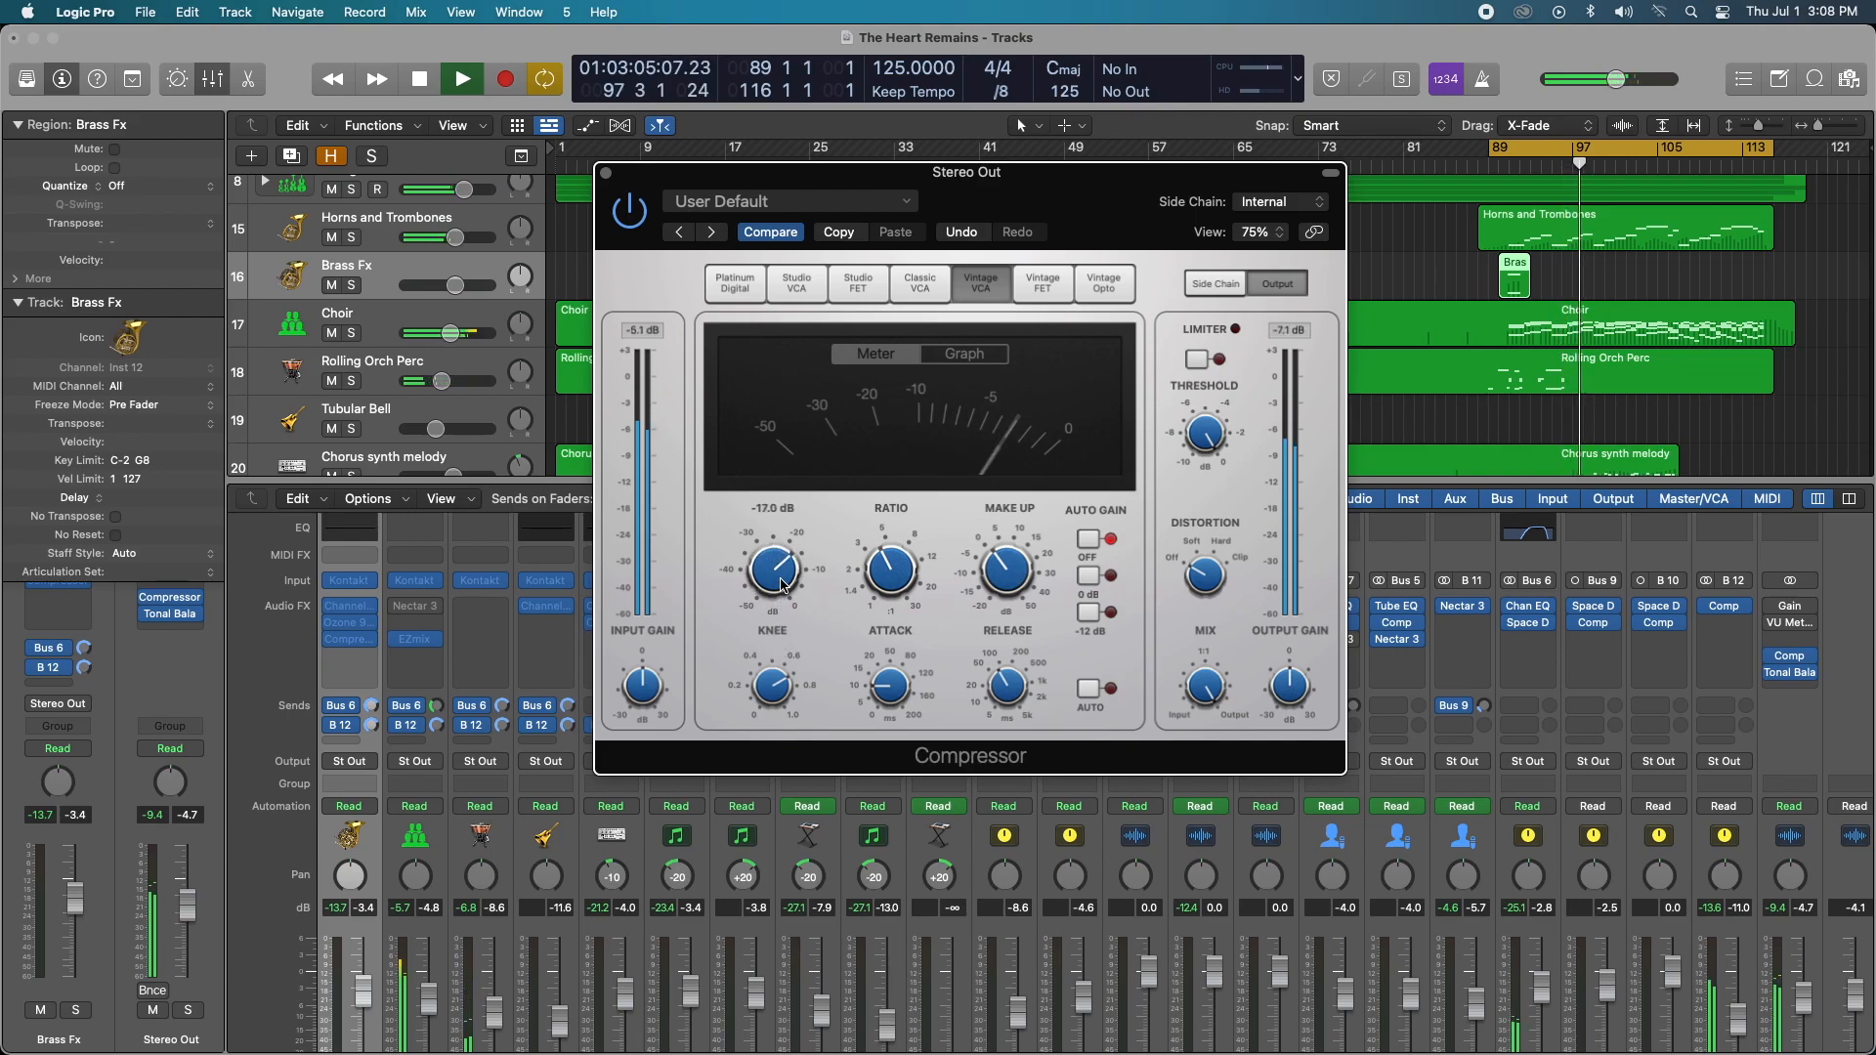
left_click(461, 80)
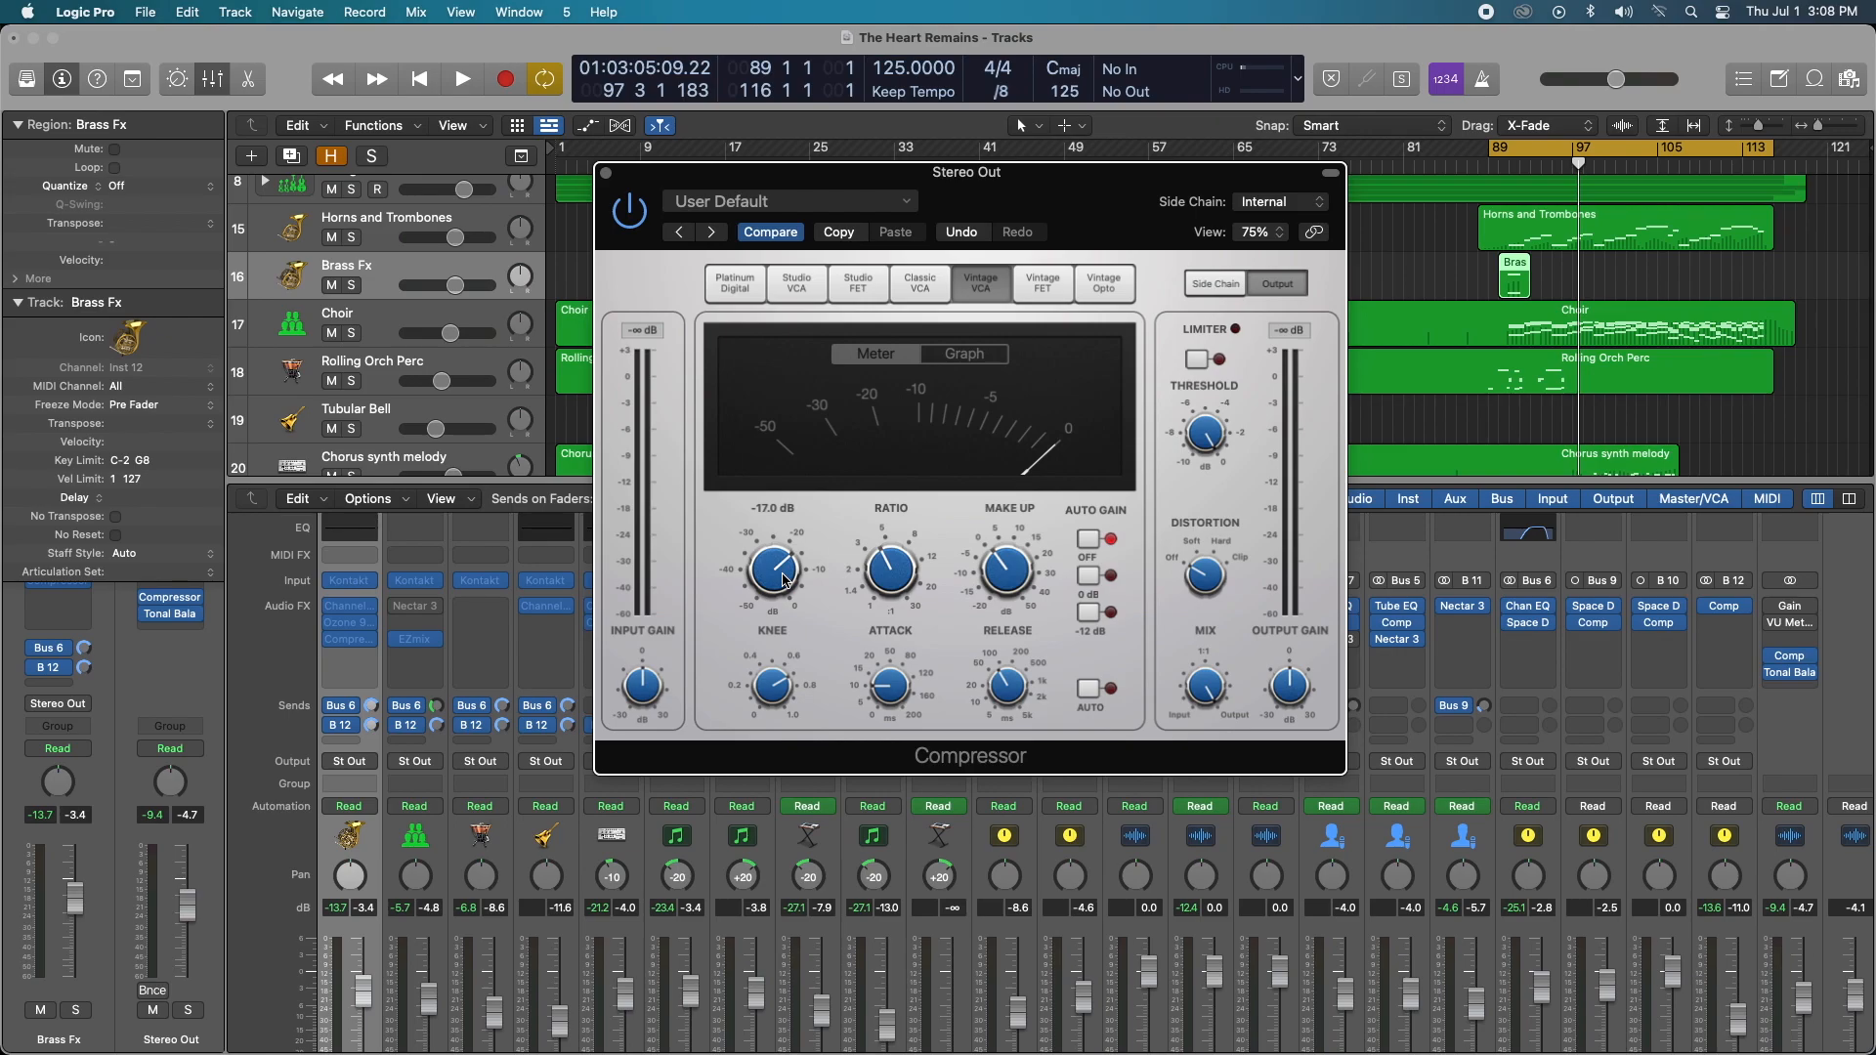
left_click_drag(774, 568, 774, 550)
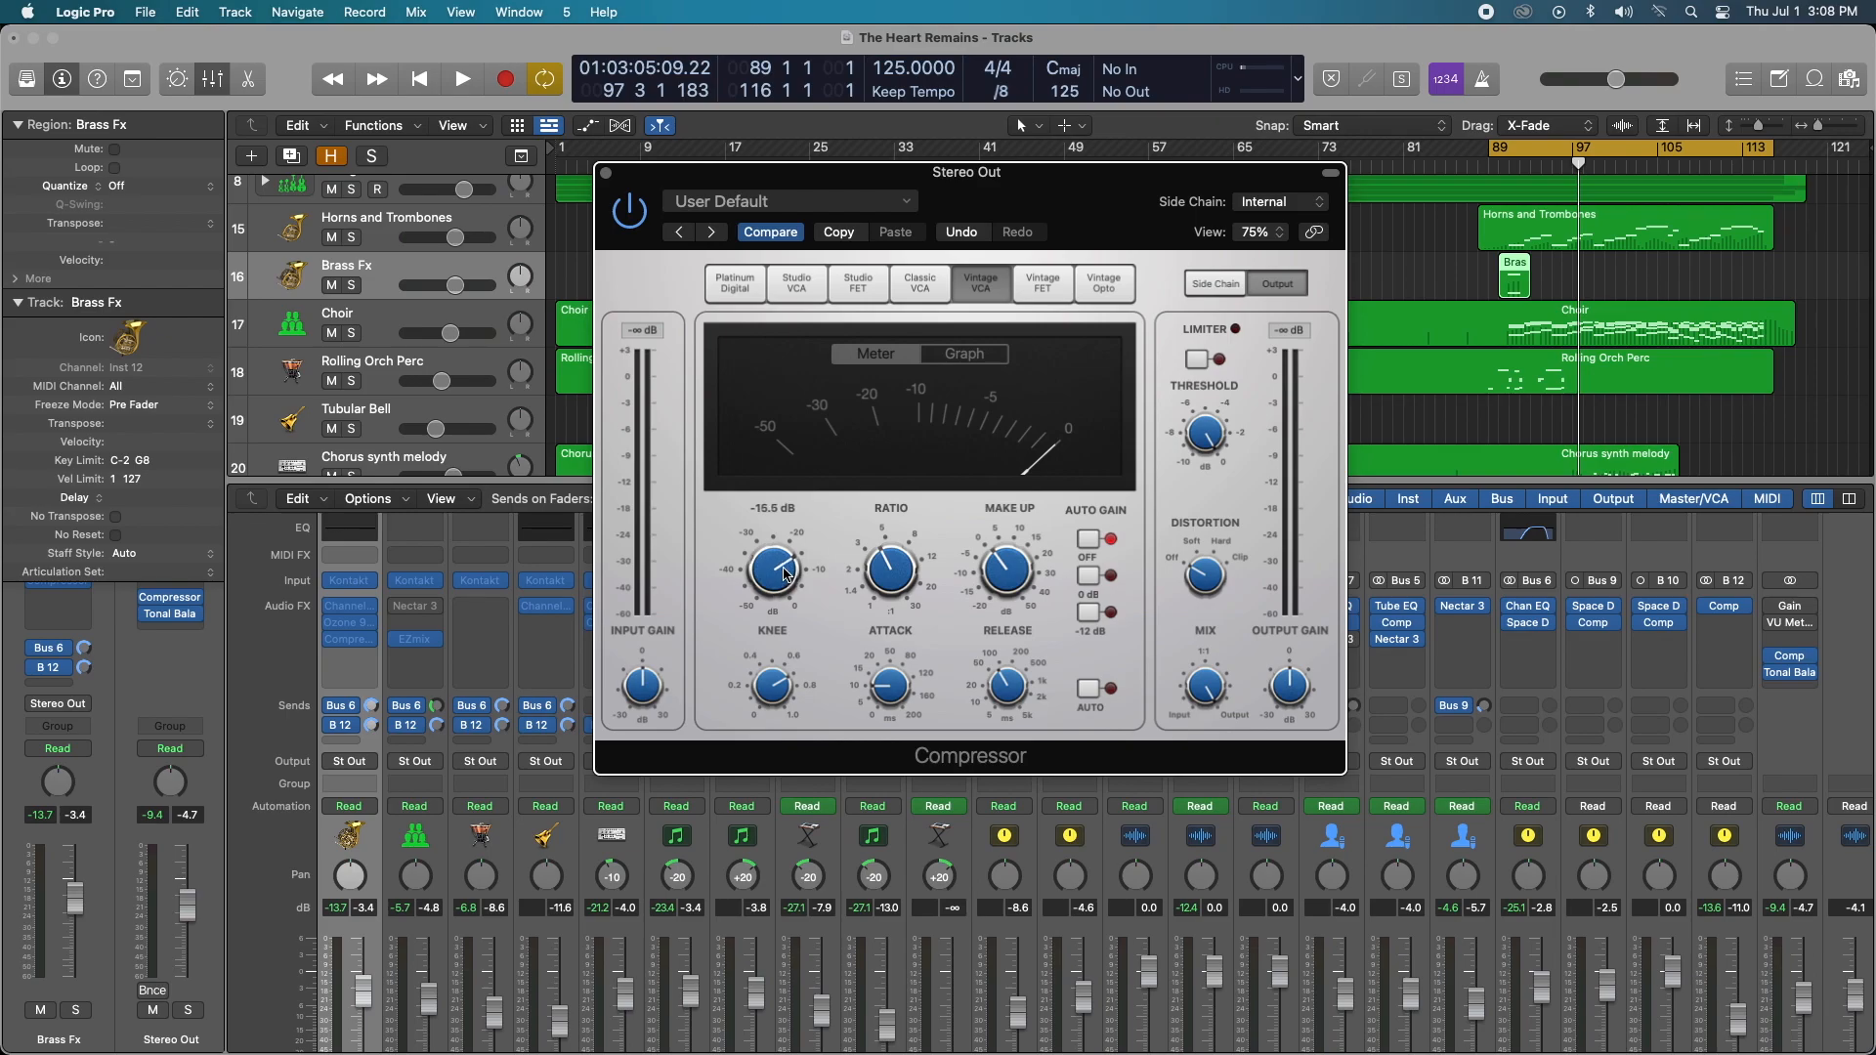
left_click(461, 79)
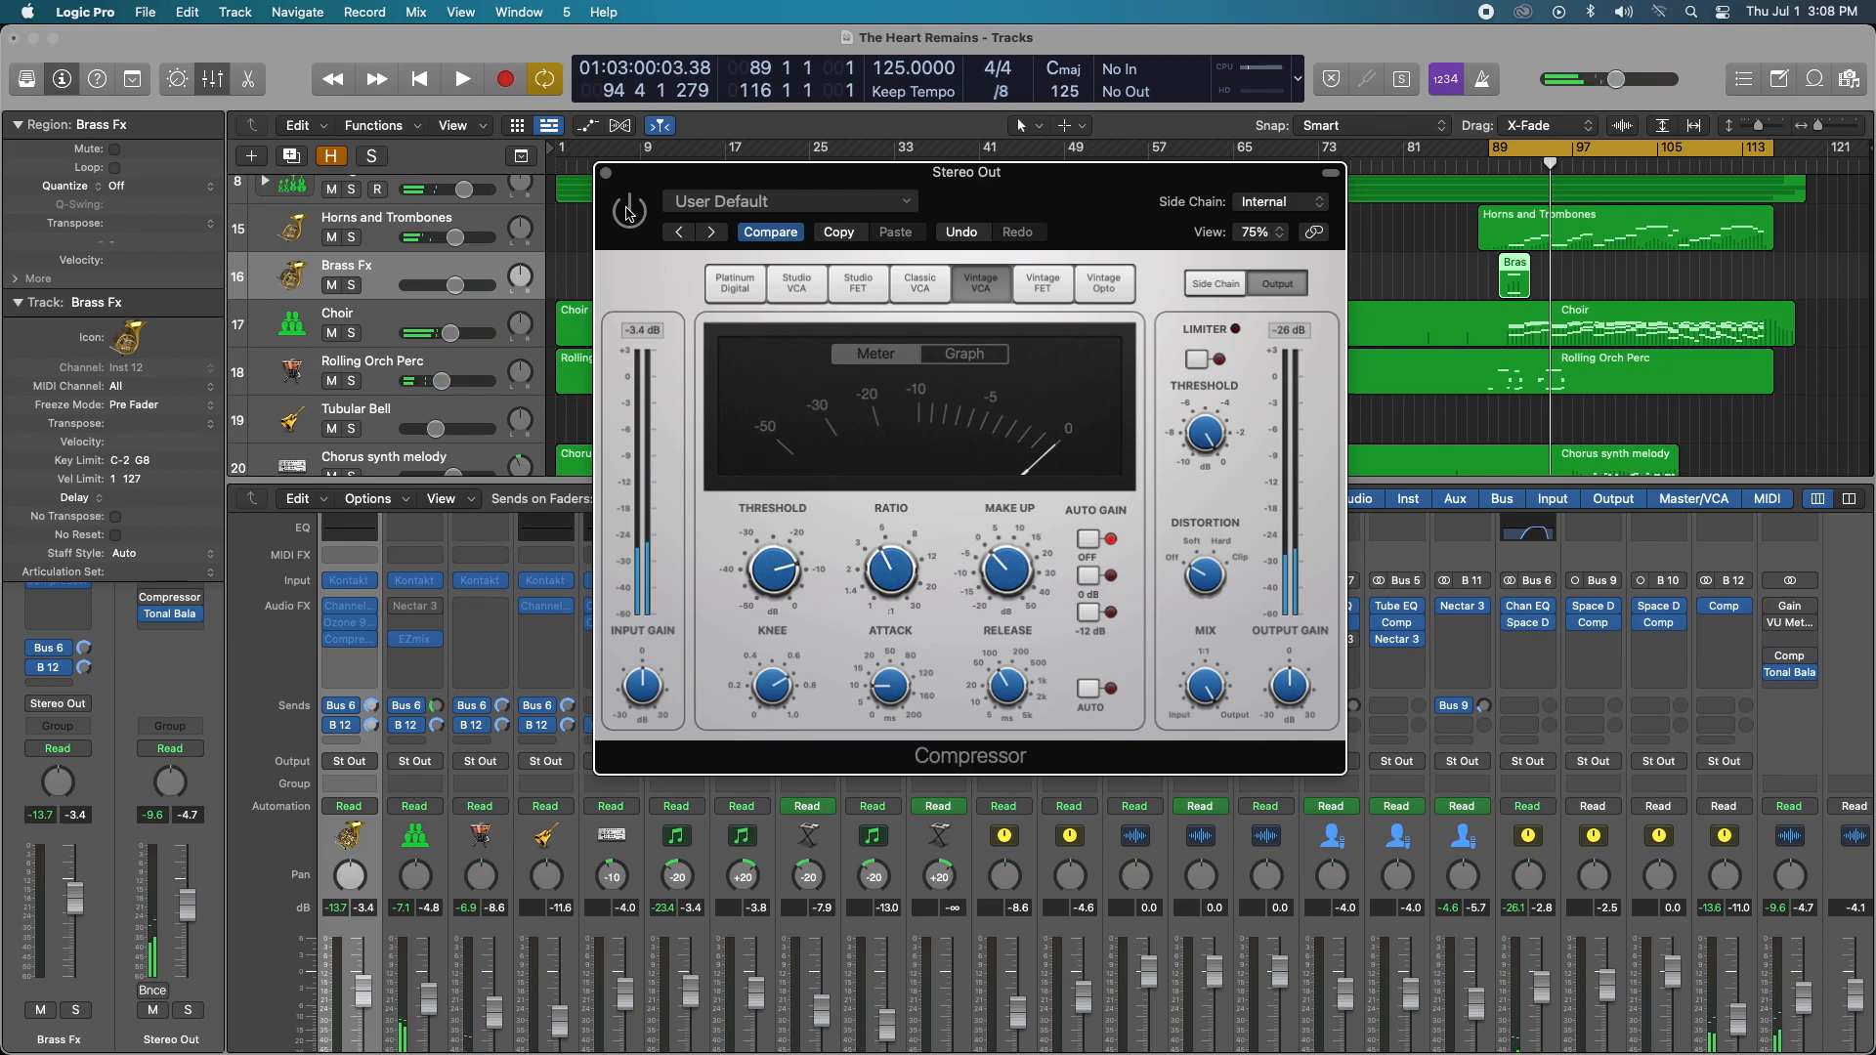
Step: Bypass the Vintage VCA compressor to compare the mix without it
left_click(461, 80)
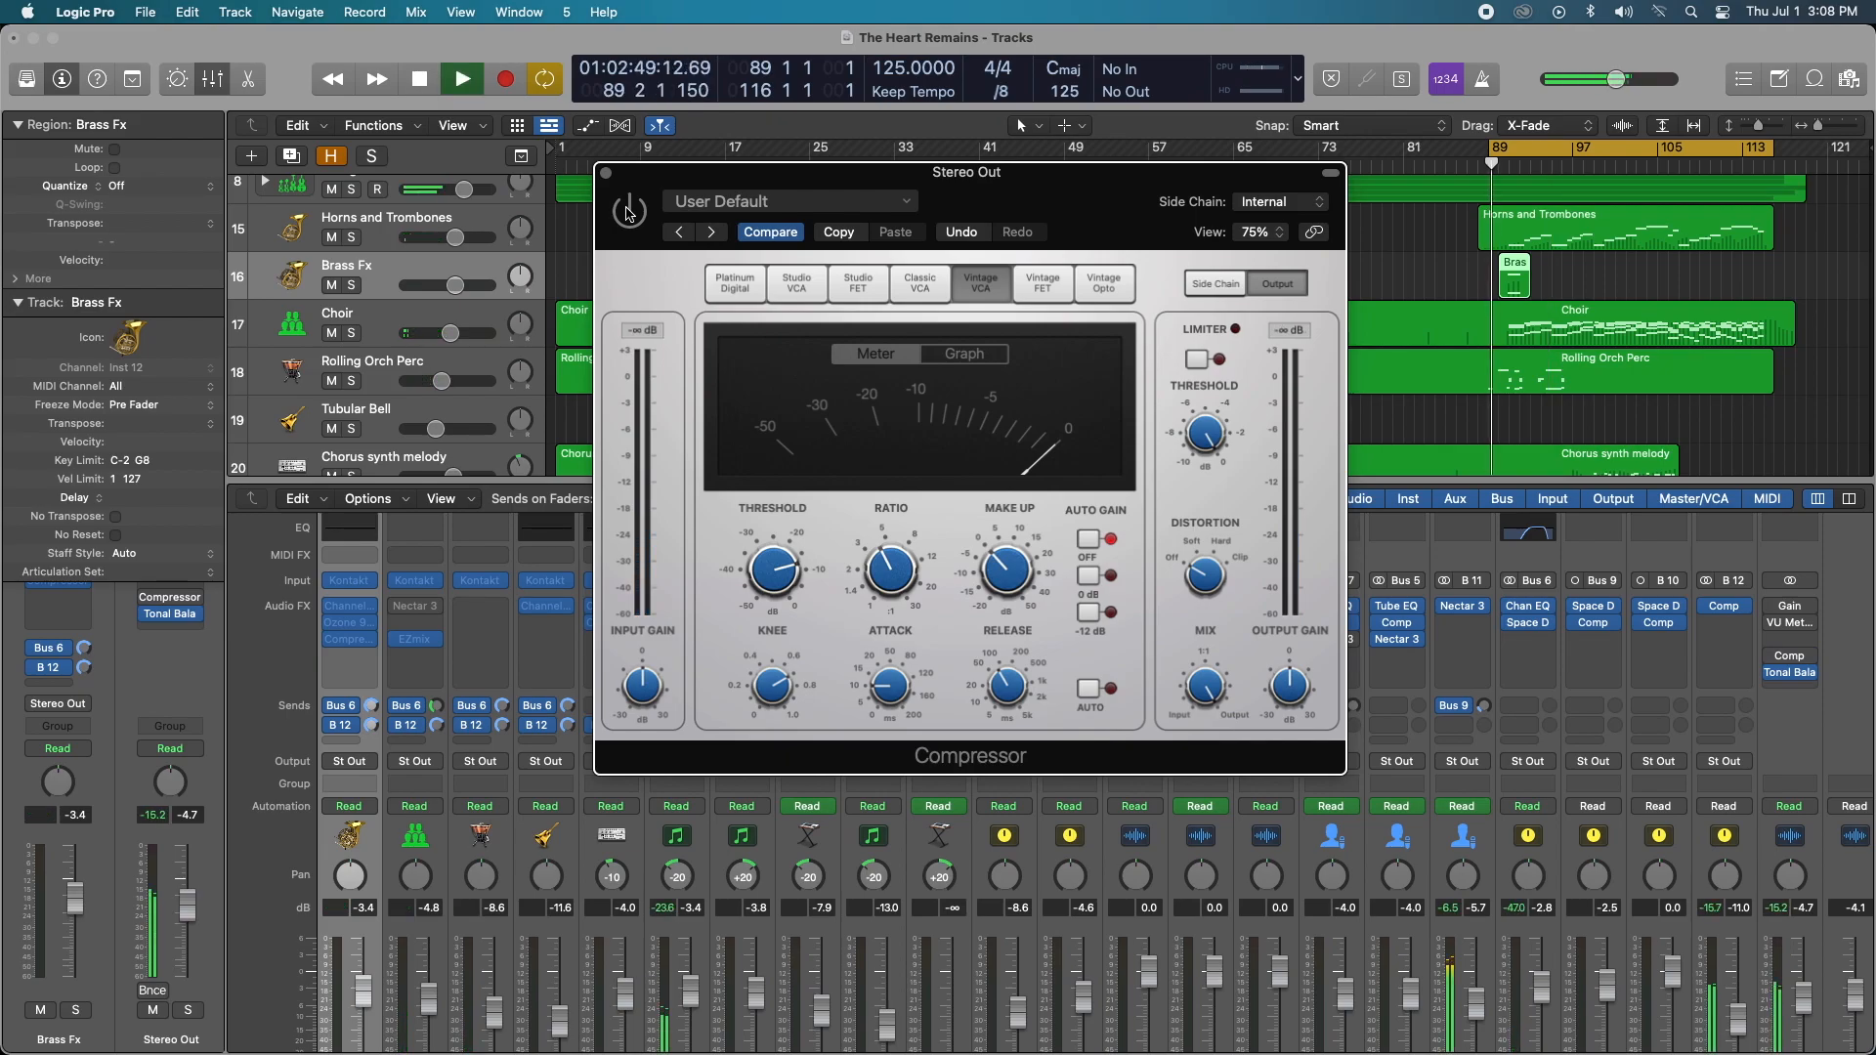